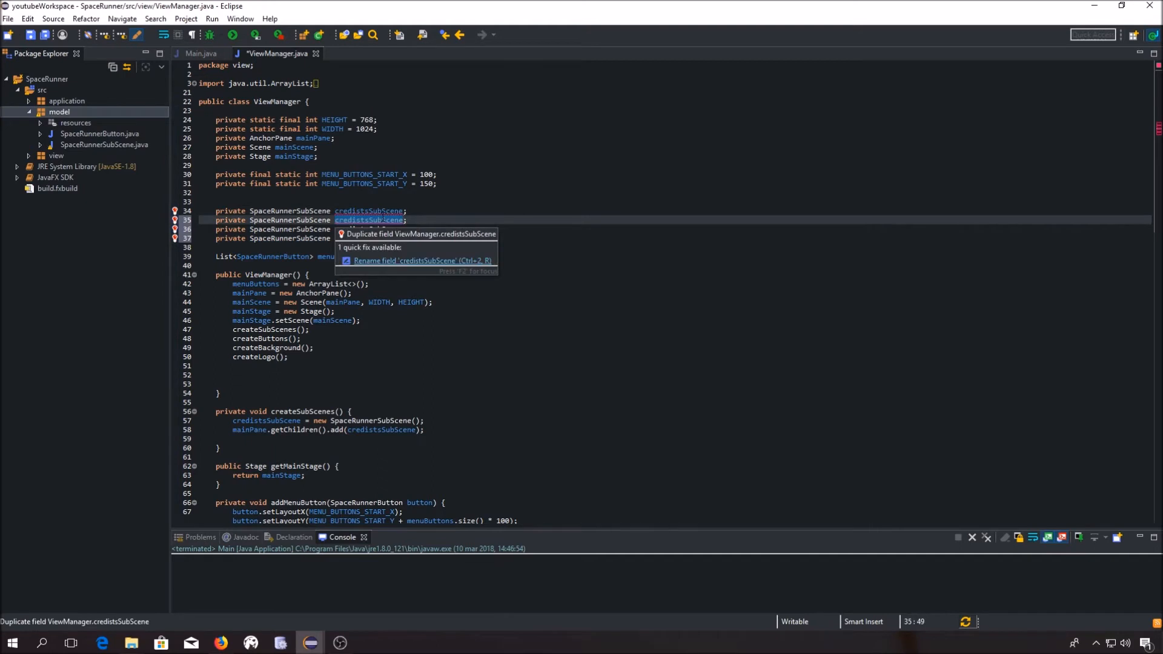
Rename the duplicate subscene fields to helpSubScene, scoreSubScene and shipChooserScene, then save.
{"action": "type", "text": "helpSubScene"}
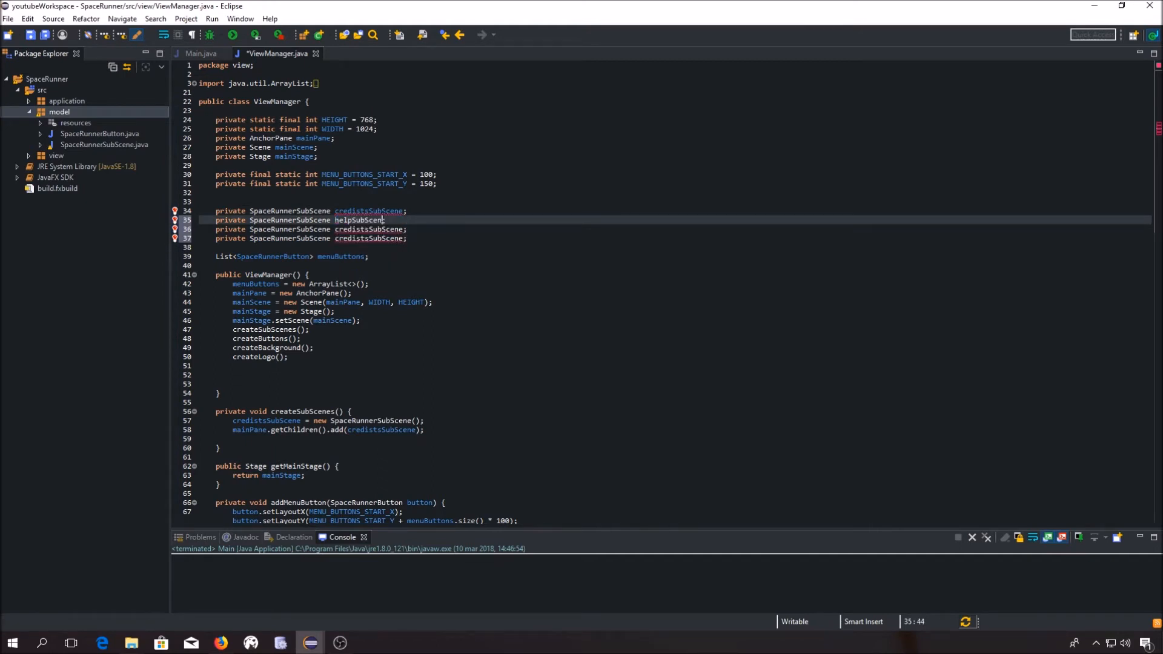
{"action": "double_click", "coordinate": [358, 220]}
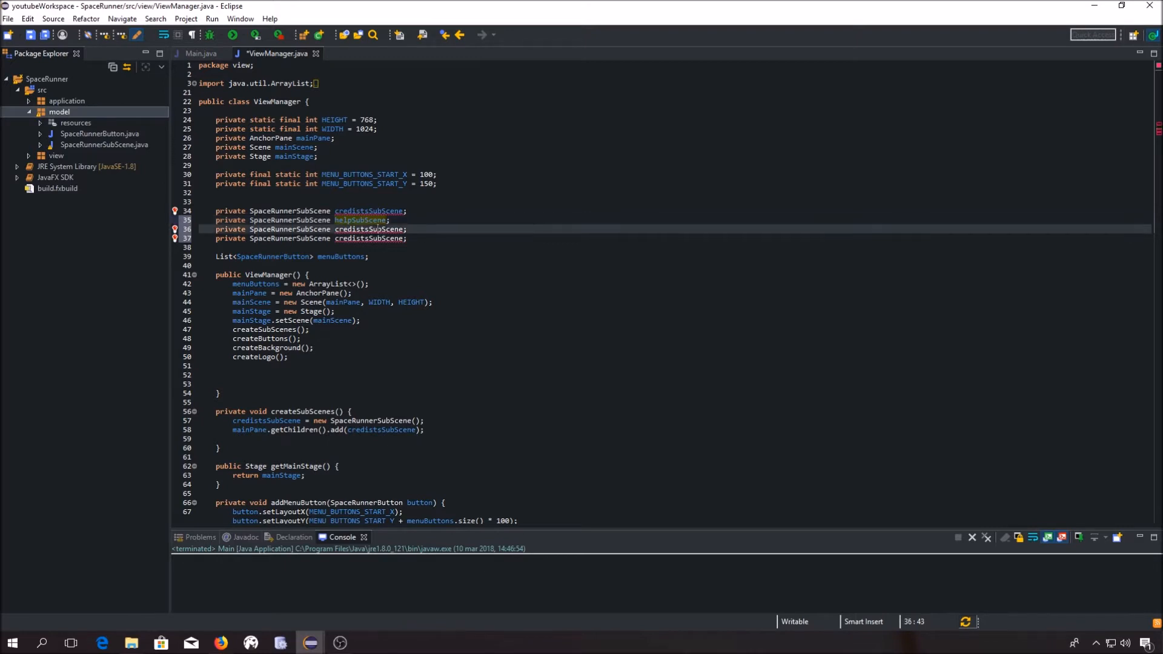
{"action": "key", "text": "Backspace"}
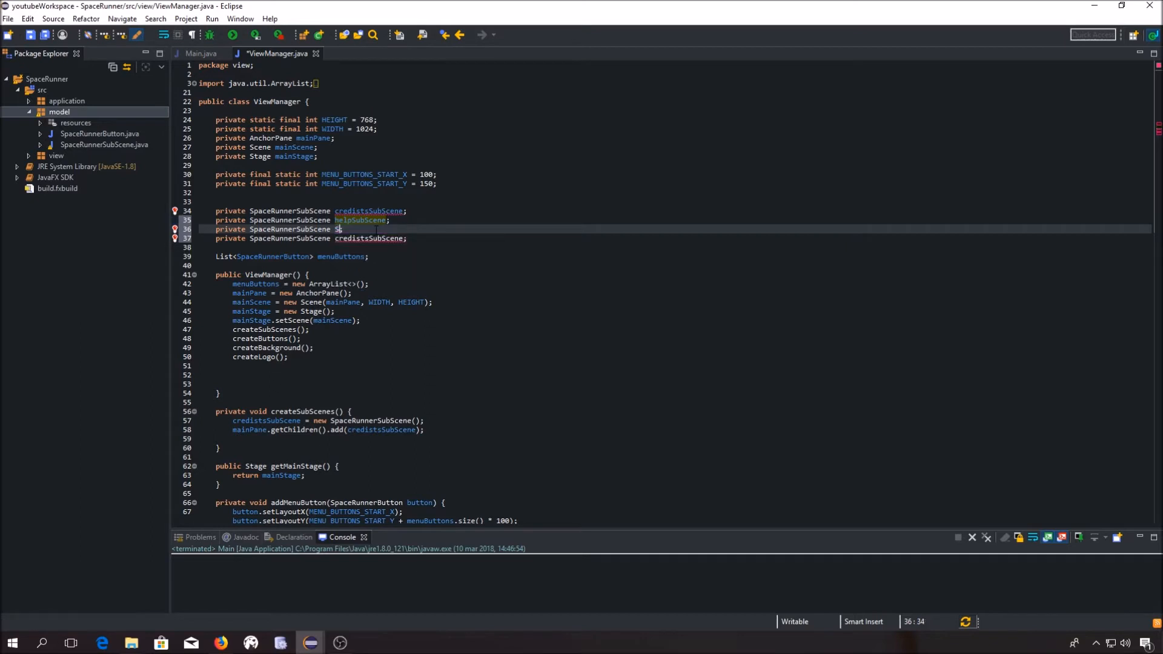
{"action": "type", "text": "scoreSubScene"}
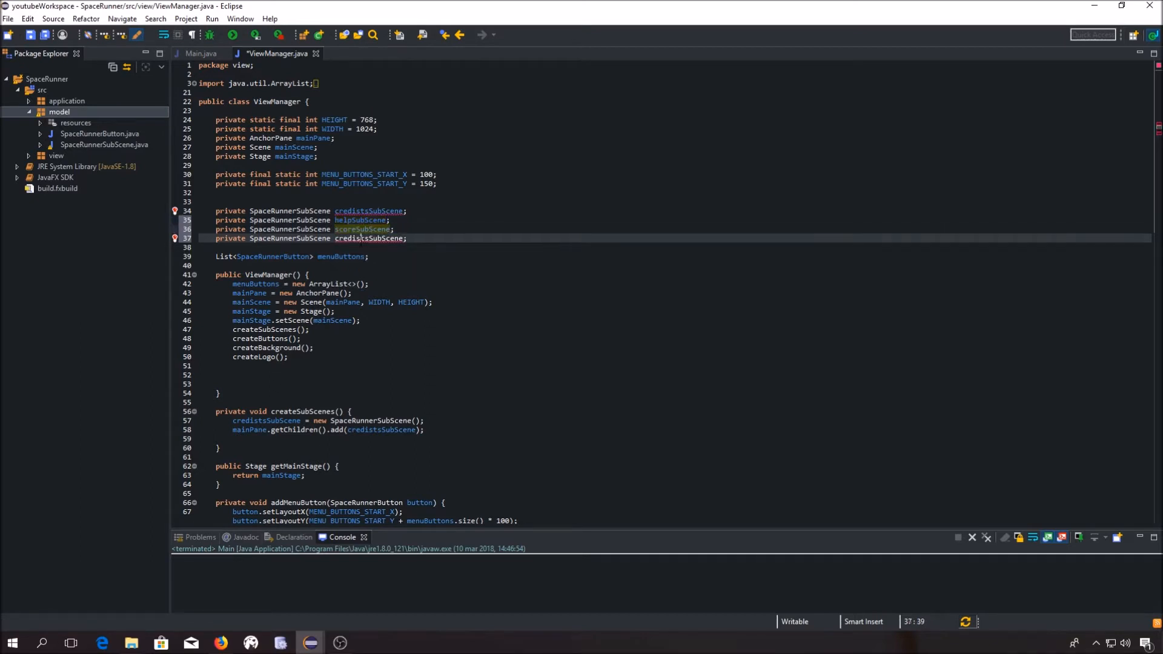
{"action": "type", "text": "ship"}
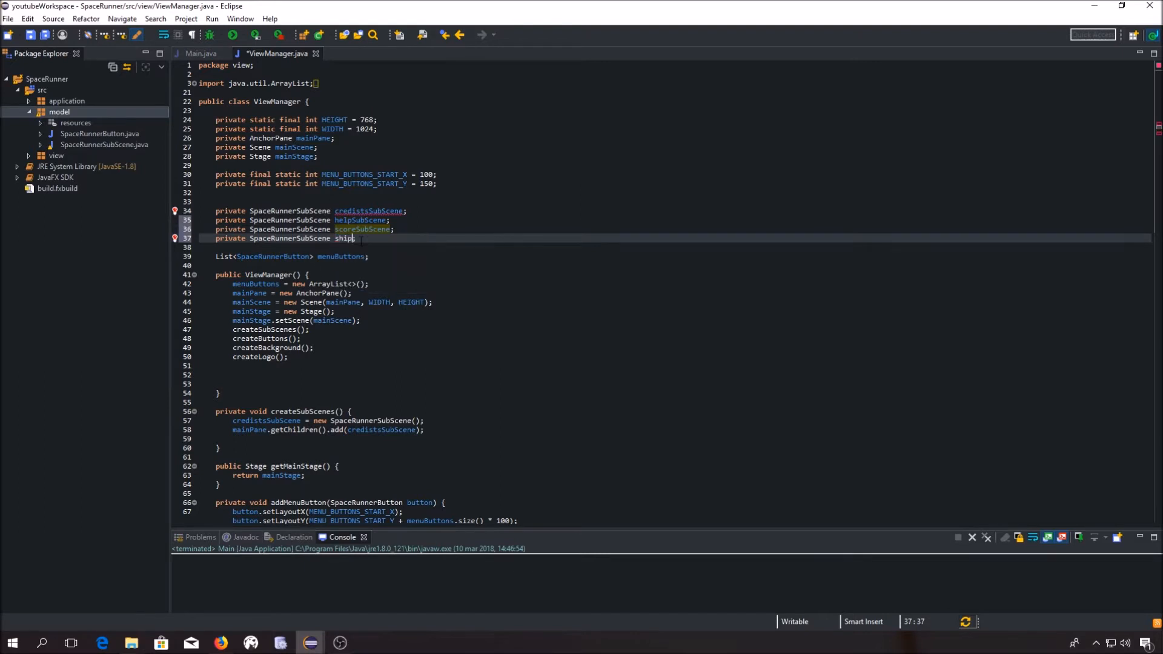
{"action": "type", "text": "ChooserScene"}
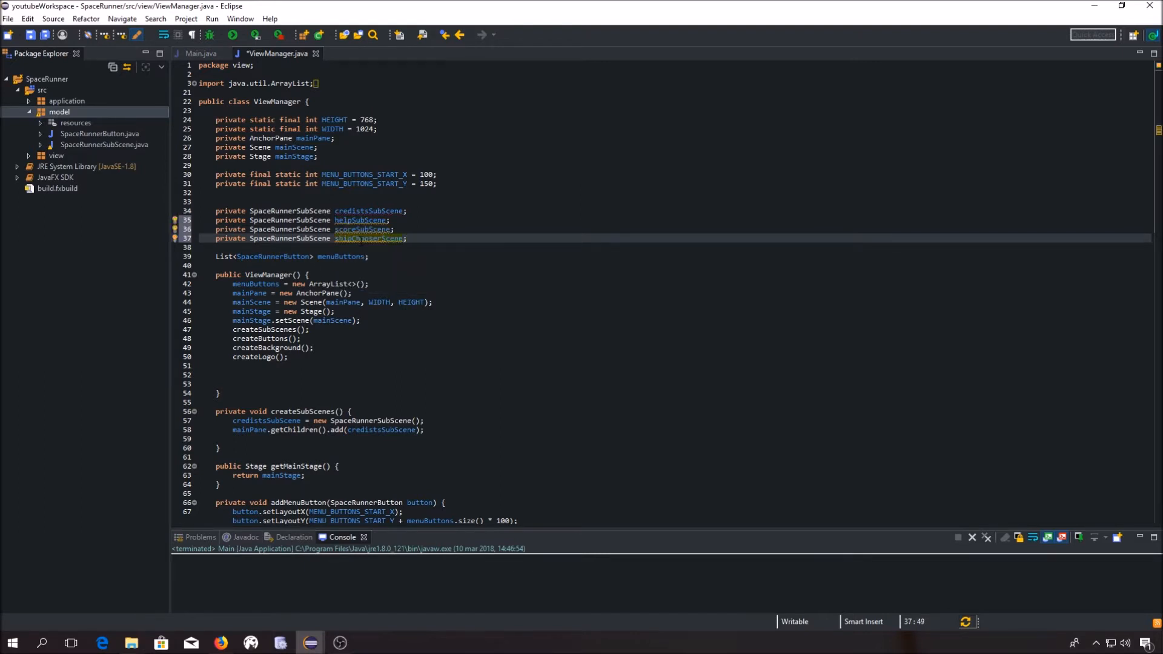
{"action": "key", "text": "ctrl+s"}
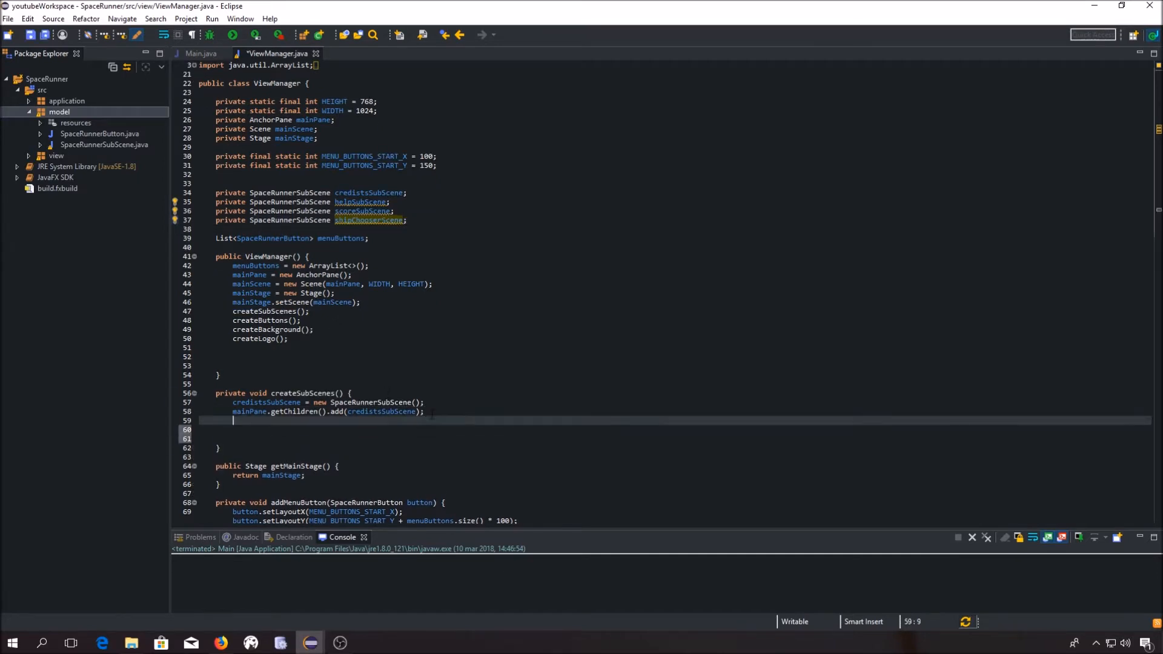
In createSubScenes, create the help, score and ship chooser SpaceRunnerSubScenes and add each to mainPane.
{"action": "type", "text": "hel"}
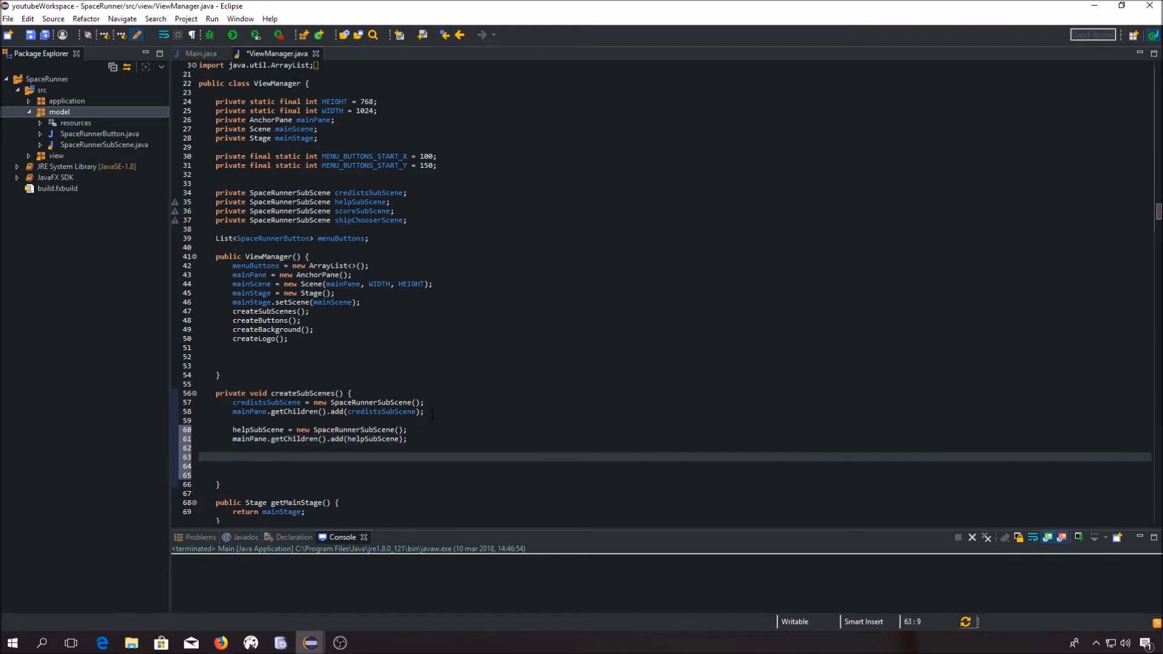
{"action": "type", "text": "sSS"}
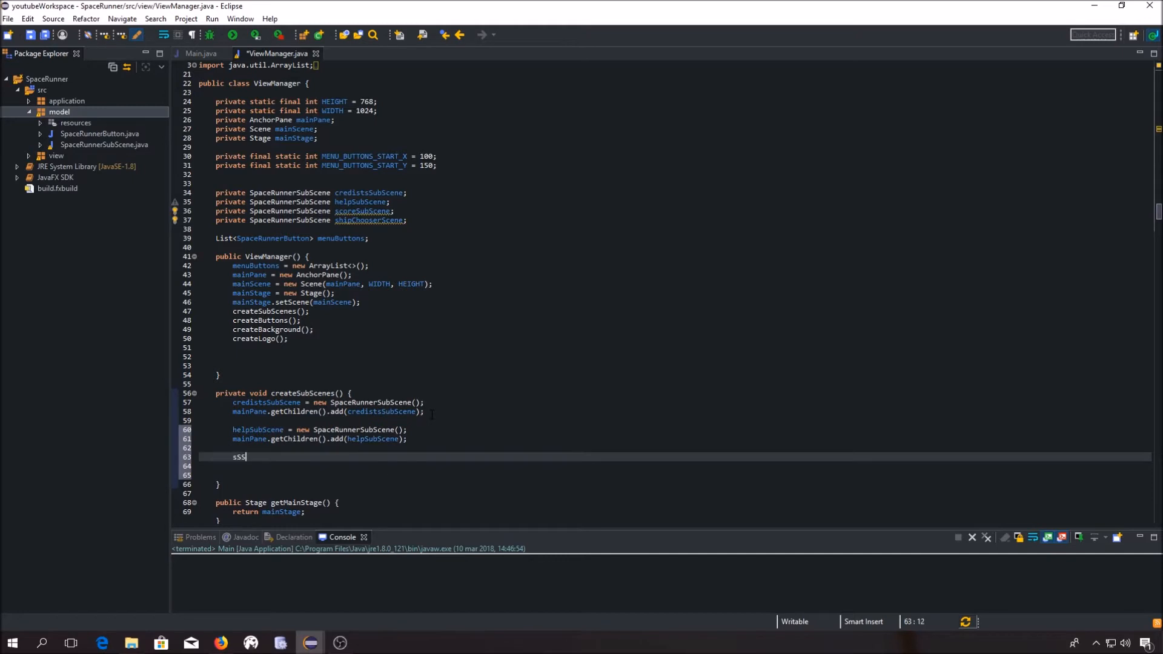
{"action": "type", "text": "coreSubScene ="}
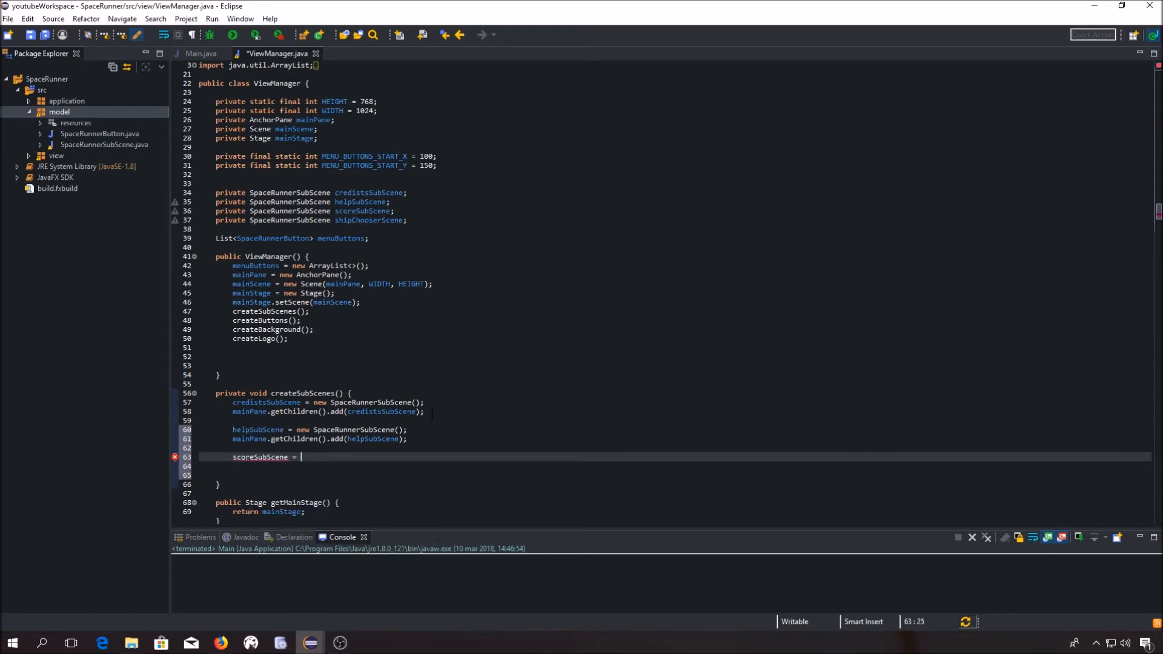
{"action": "type", "text": "new SpaceRunnerSubScene()"}
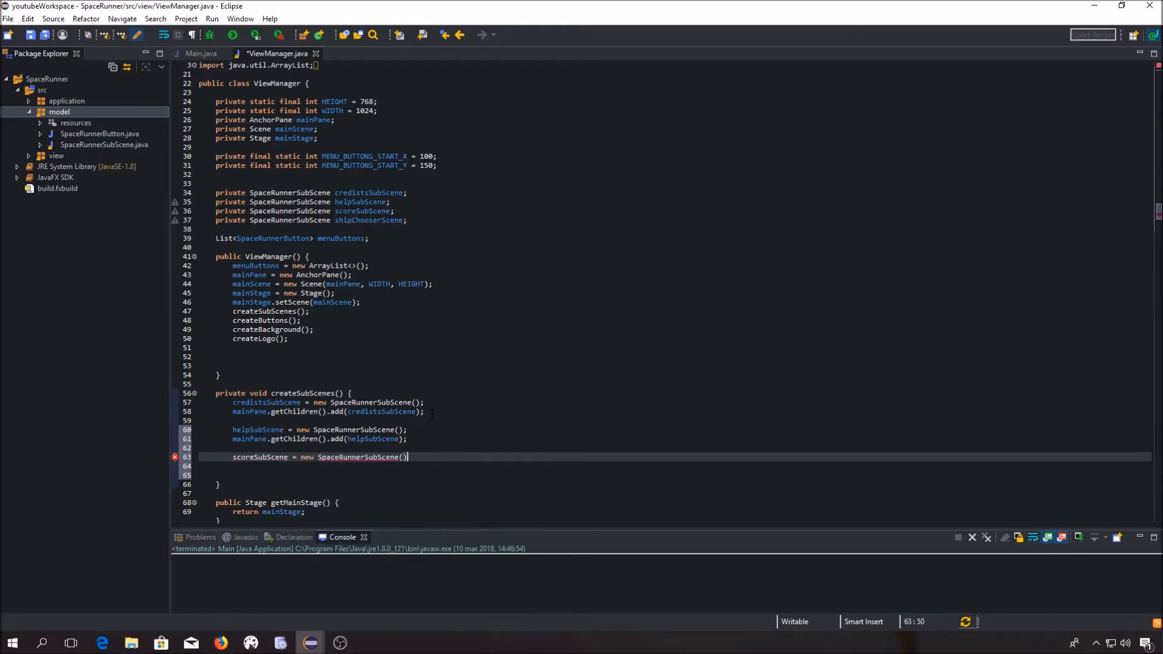
{"action": "type", "text": "mainPane"}
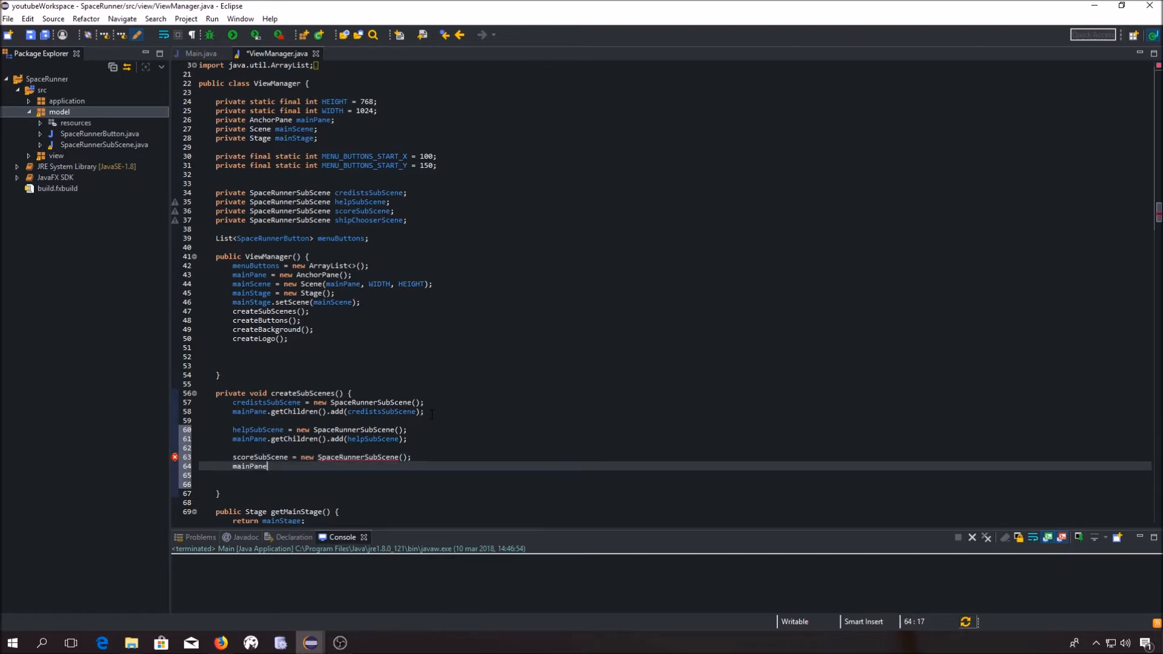
{"action": "type", "text": ".g"}
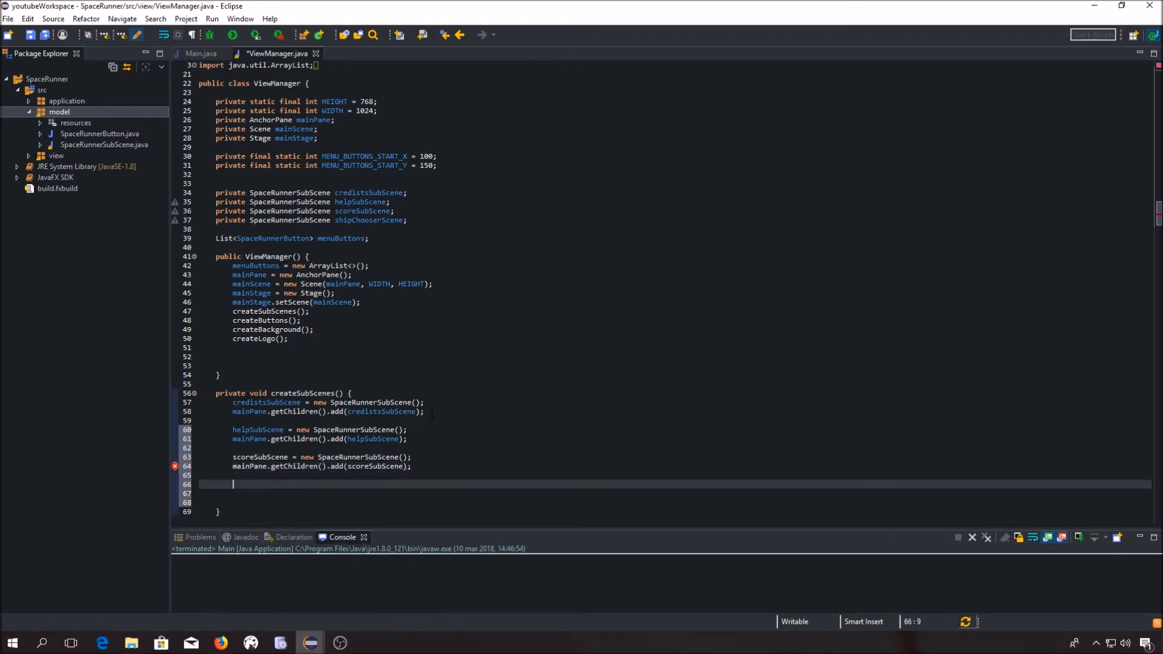
{"action": "type", "text": "sc"}
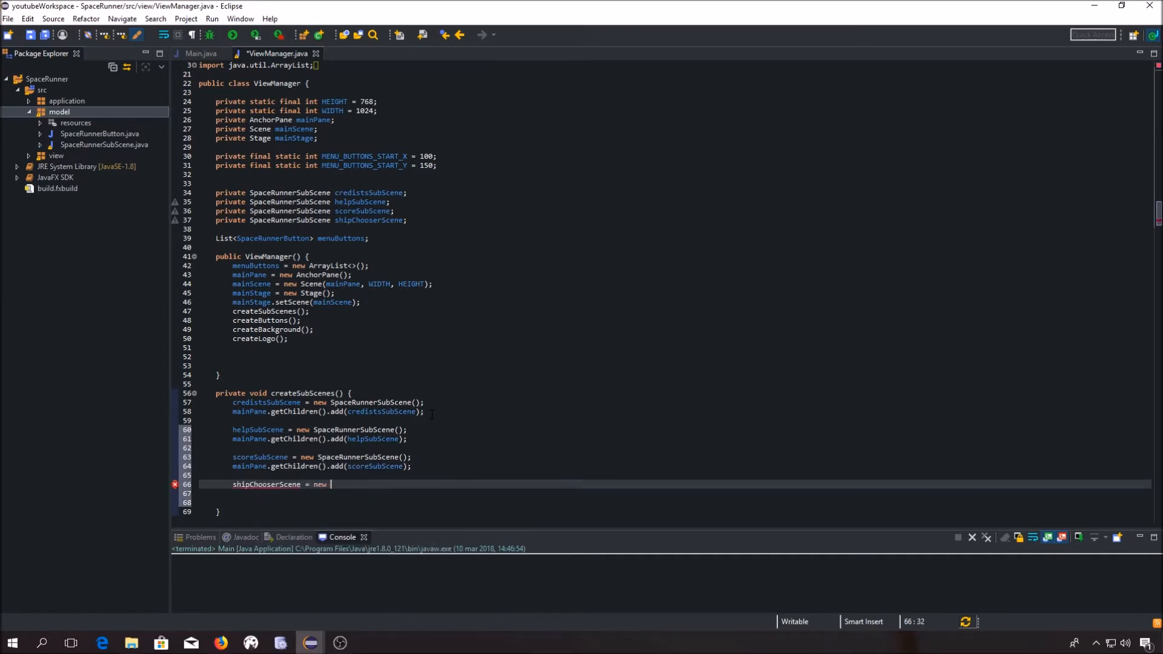
{"action": "type", "text": "SpaceRunnerSubScene()"}
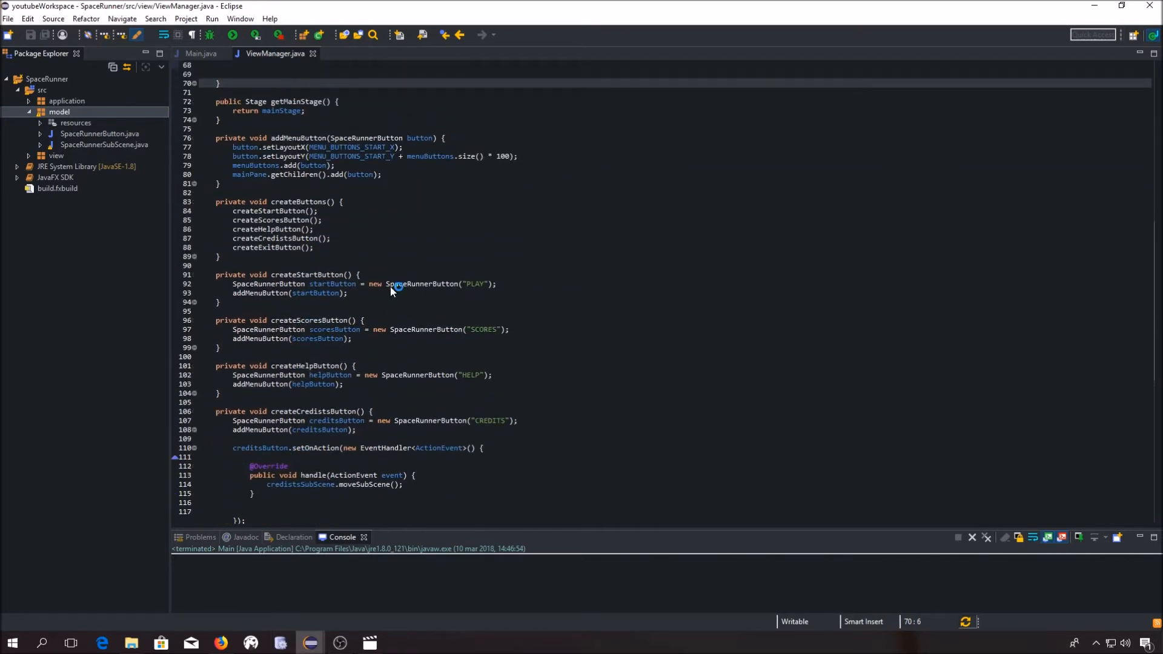
Add a startButton setOnAction EventHandler whose handle method calls shipChooserScene.moveSubScene().
{"action": "left_click", "coordinate": [349, 292]}
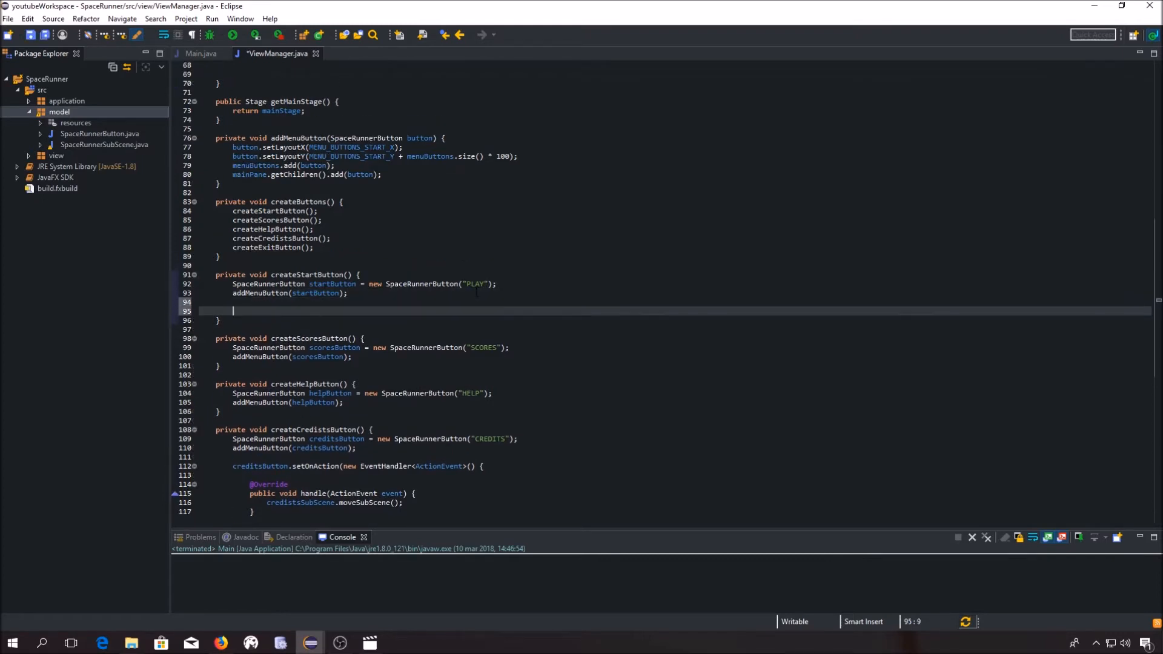
{"action": "type", "text": "startButton."}
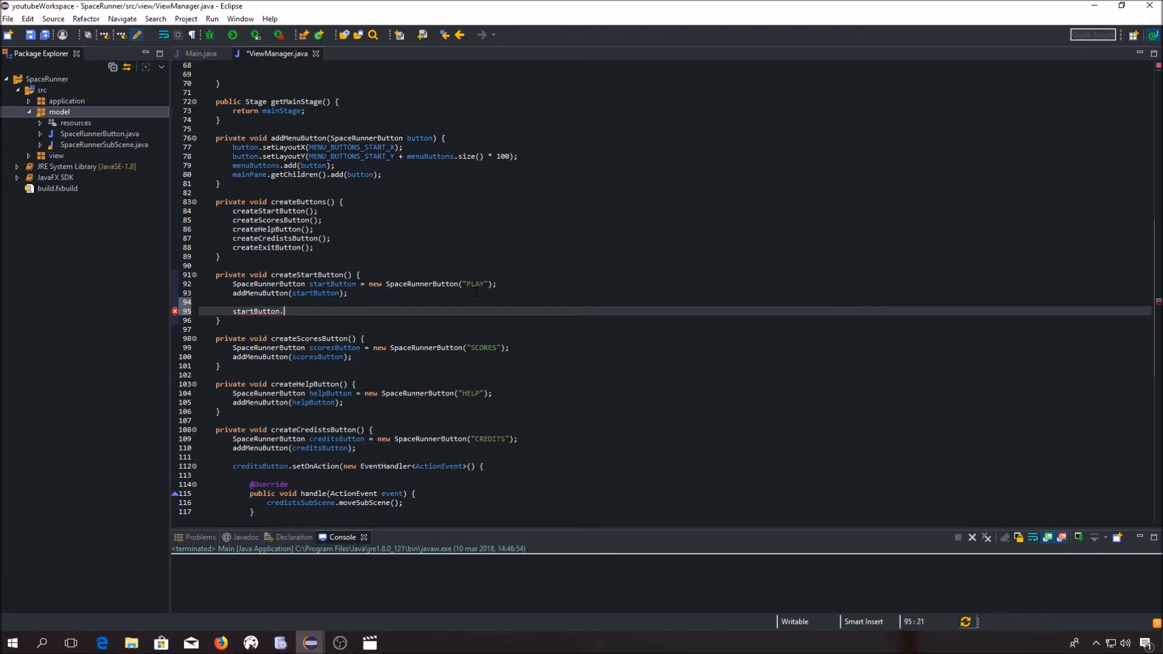
{"action": "type", "text": "setOnAction(value);"}
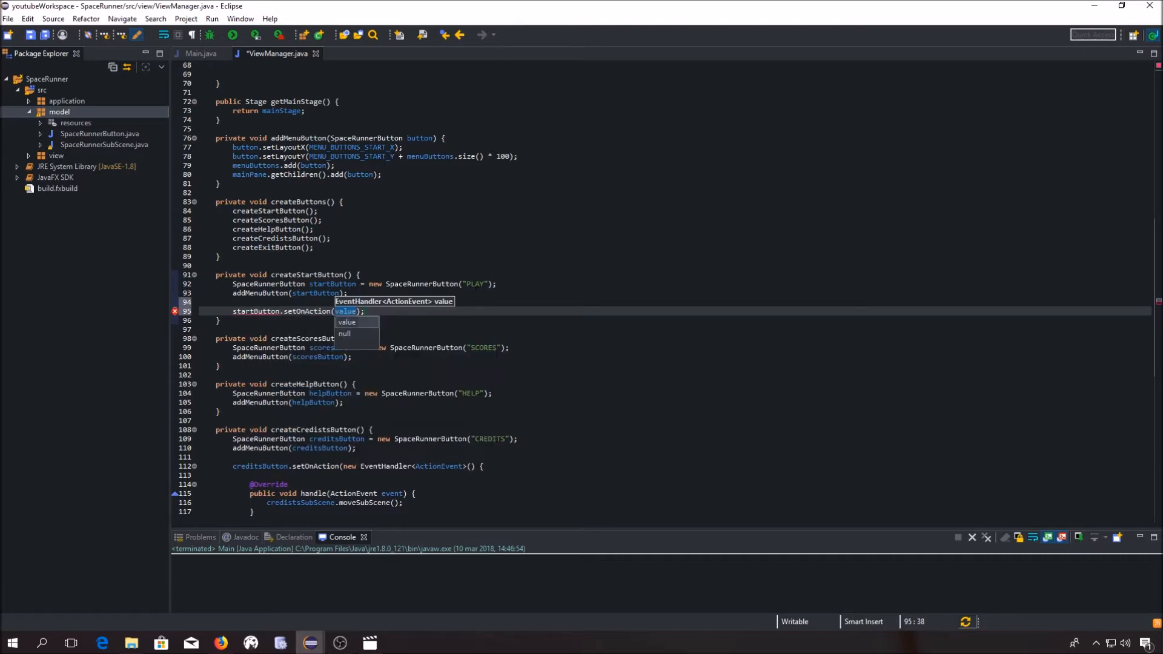
{"action": "type", "text": "new EventHandler<ActionEvent>("}
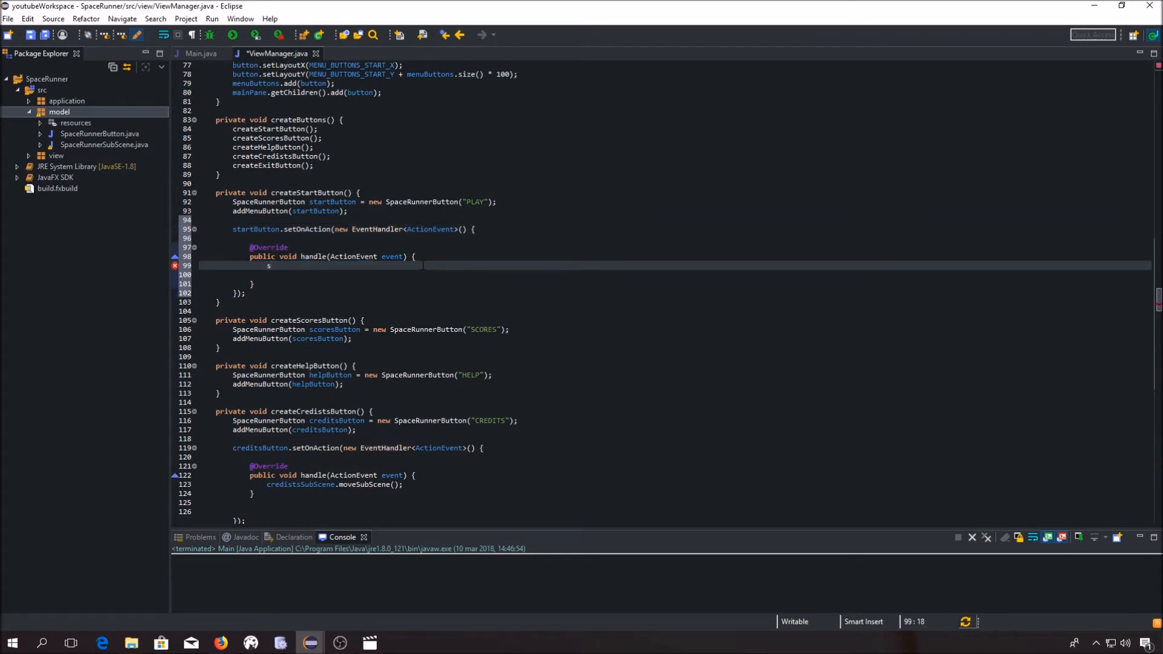
{"action": "type", "text": "shipChooserScene"}
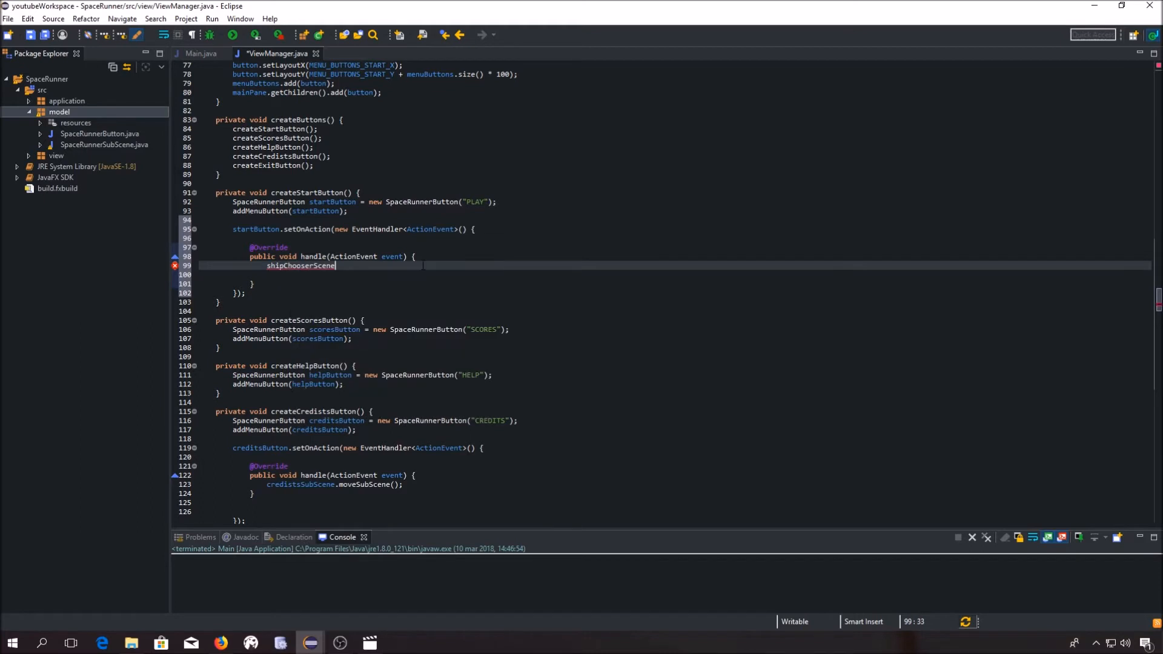
{"action": "type", "text": ".moveSubScene();"}
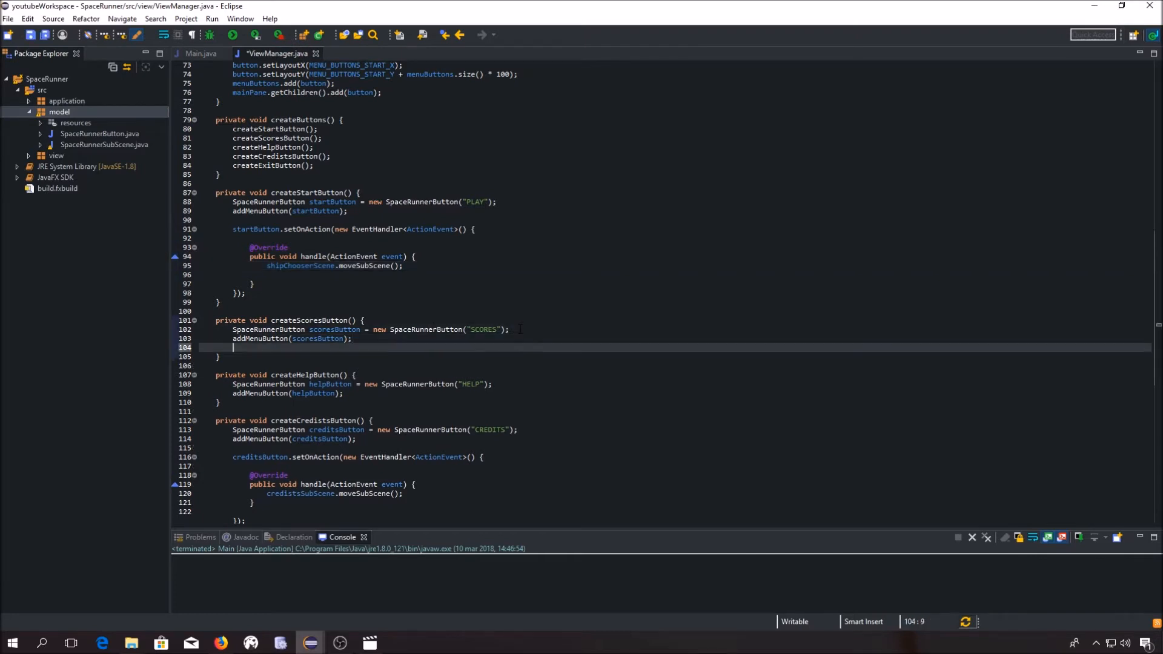
Replace the scoresButton handler's TODO with scoreSubScene.moveSubScene() and save.
{"action": "type", "text": "scoresButton.setOnAction(new EventHandler<ActionEvent>() {"}
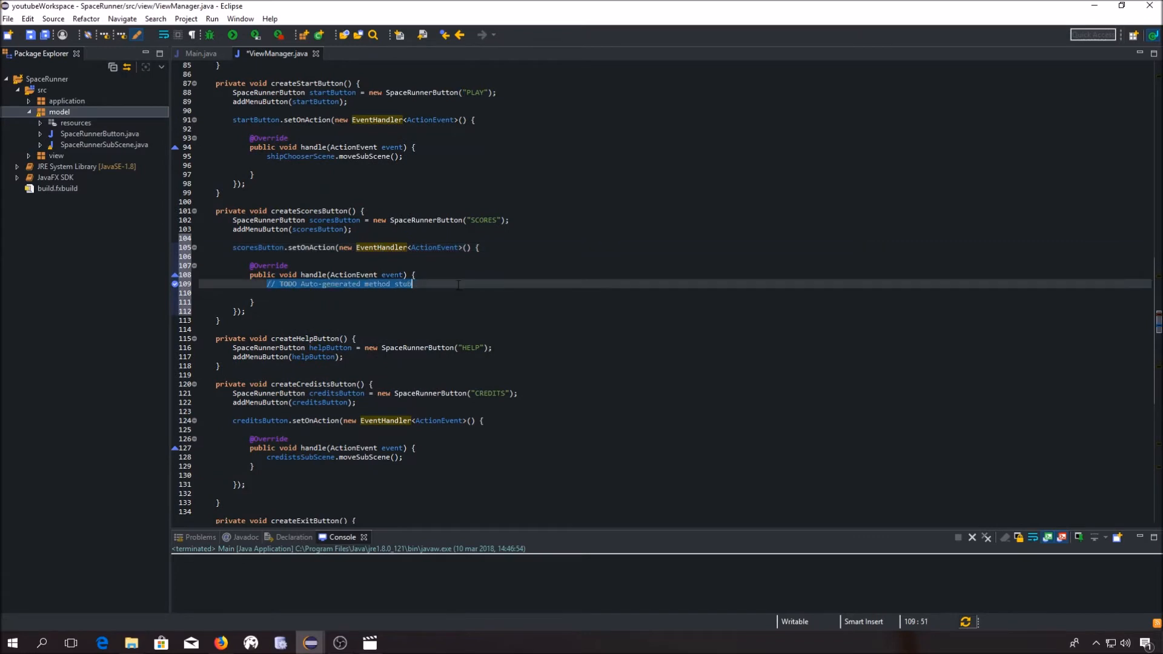
{"action": "key", "text": "Delete"}
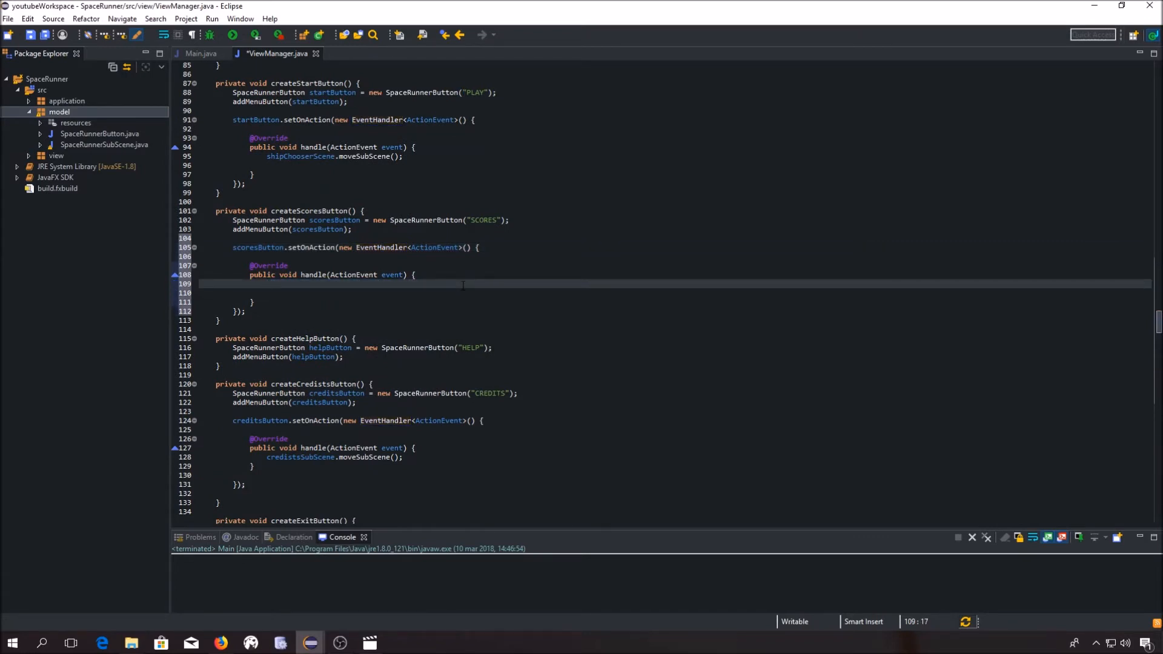
{"action": "type", "text": "scoreSubScene."}
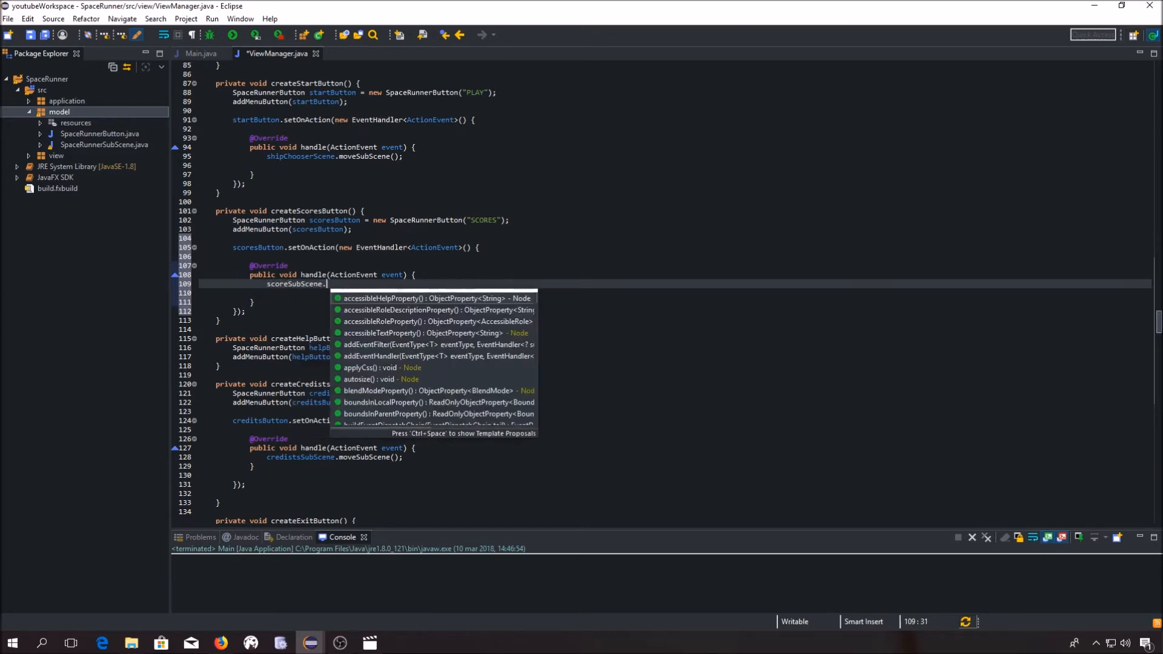
{"action": "type", "text": "seO"}
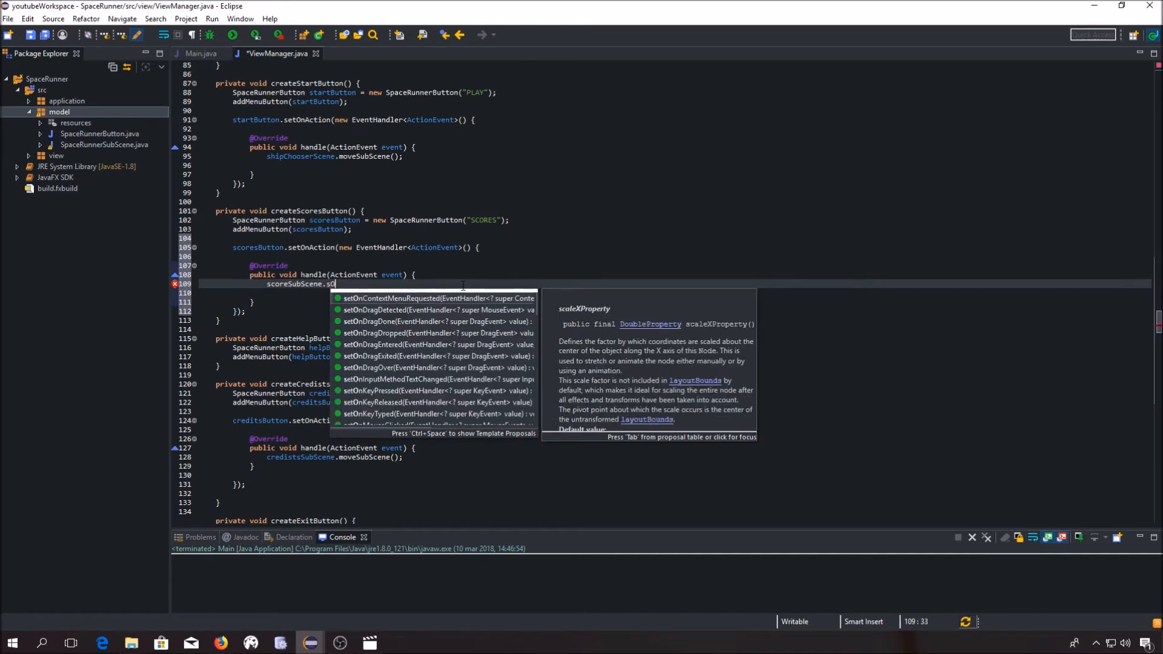
{"action": "key", "text": "BackSpace"}
{"action": "type", "text": "moveSubScene();"}
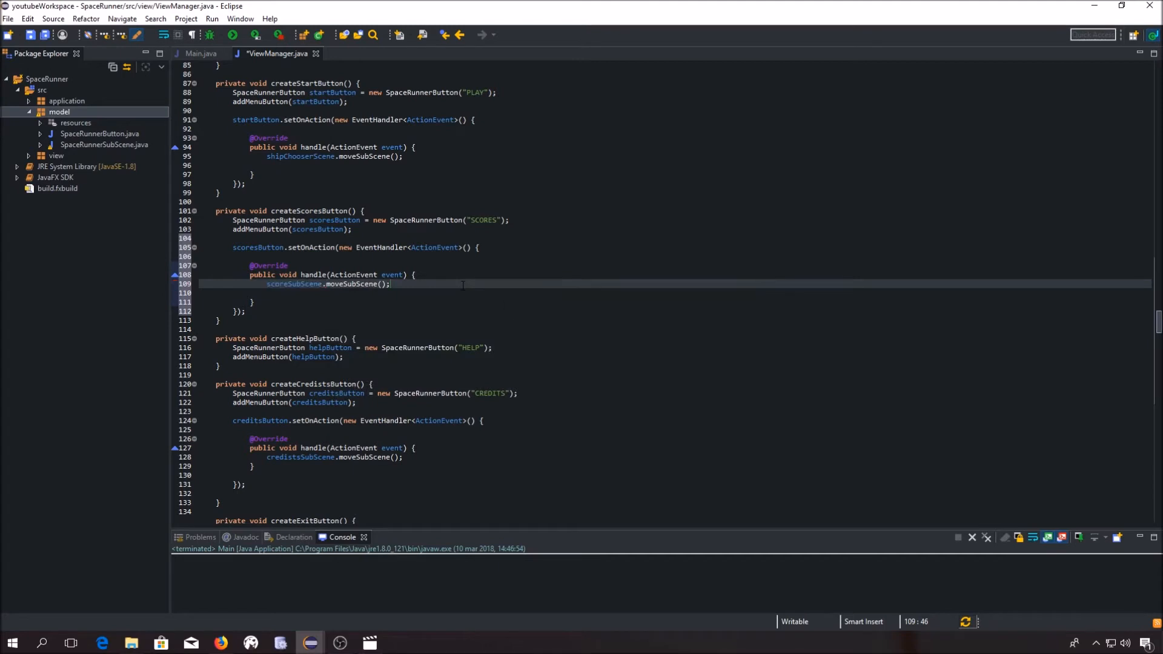
{"action": "key", "text": "ctrl+s"}
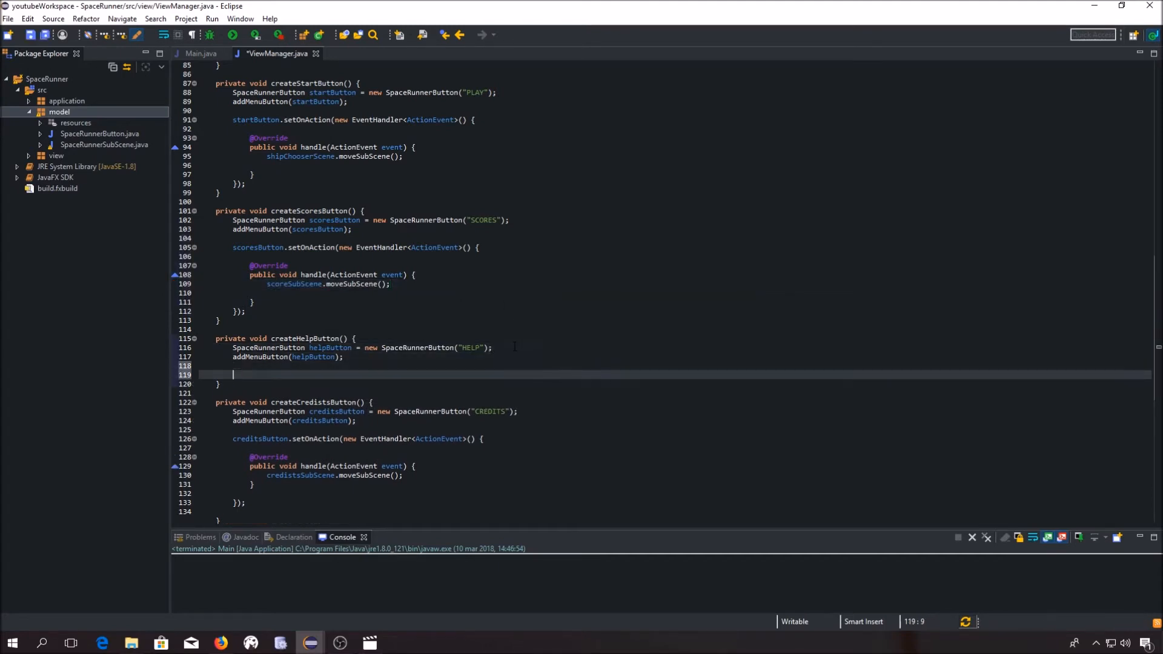
Add a helpButton setOnAction EventHandler with a generated handle stub calling helpSubScene.moveSubScene().
{"action": "type", "text": "helpButton."}
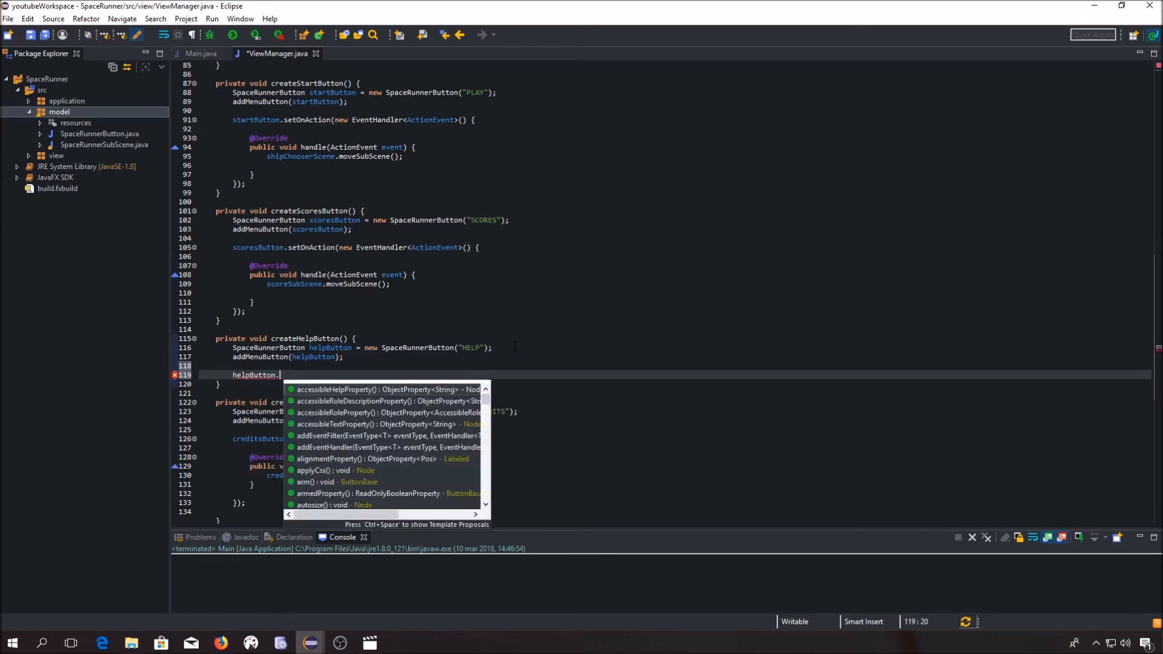
{"action": "type", "text": "setOnAction(new EventHandler<ActionEvent>() {"}
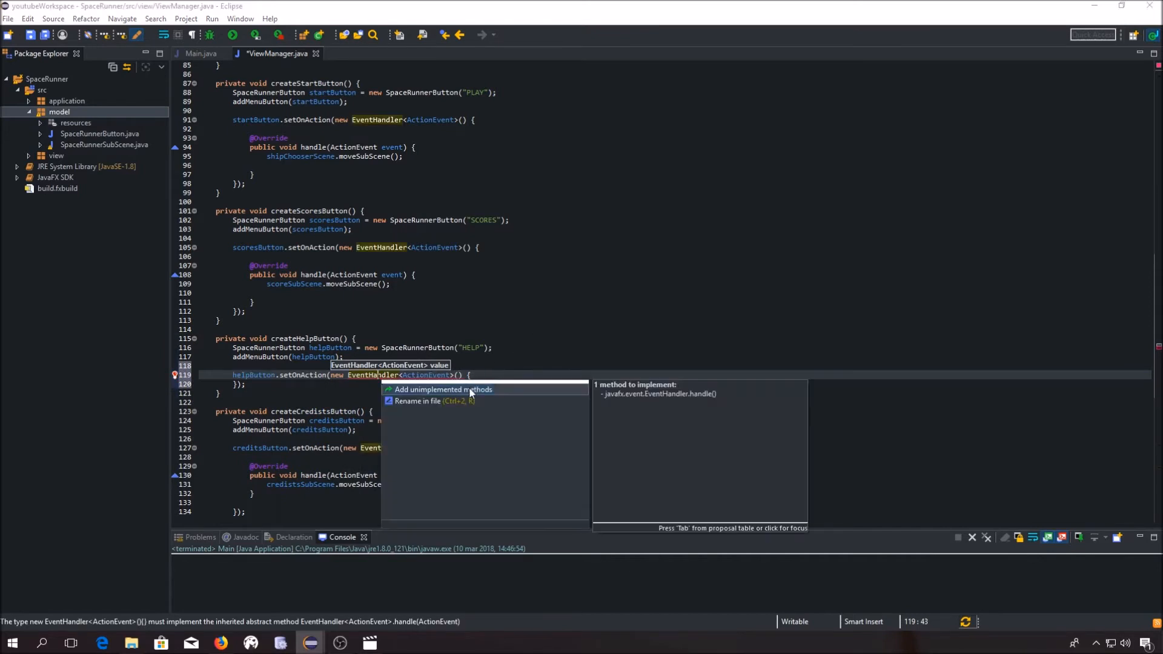
{"action": "left_click", "coordinate": [442, 390]}
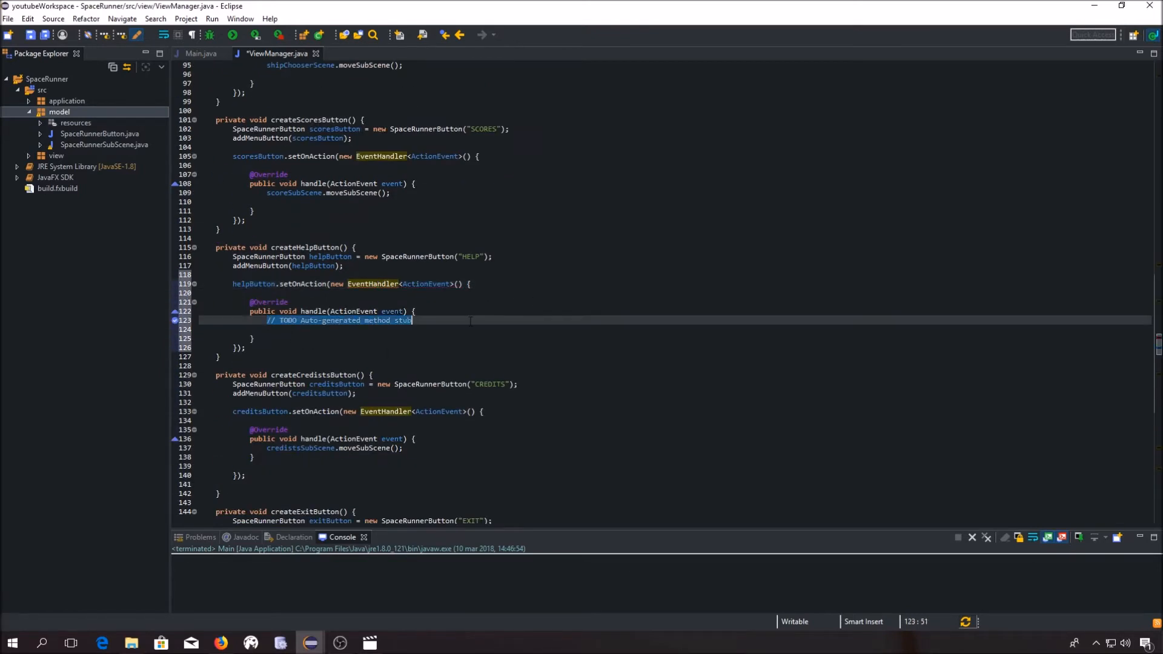
{"action": "type", "text": "helpSubScene"}
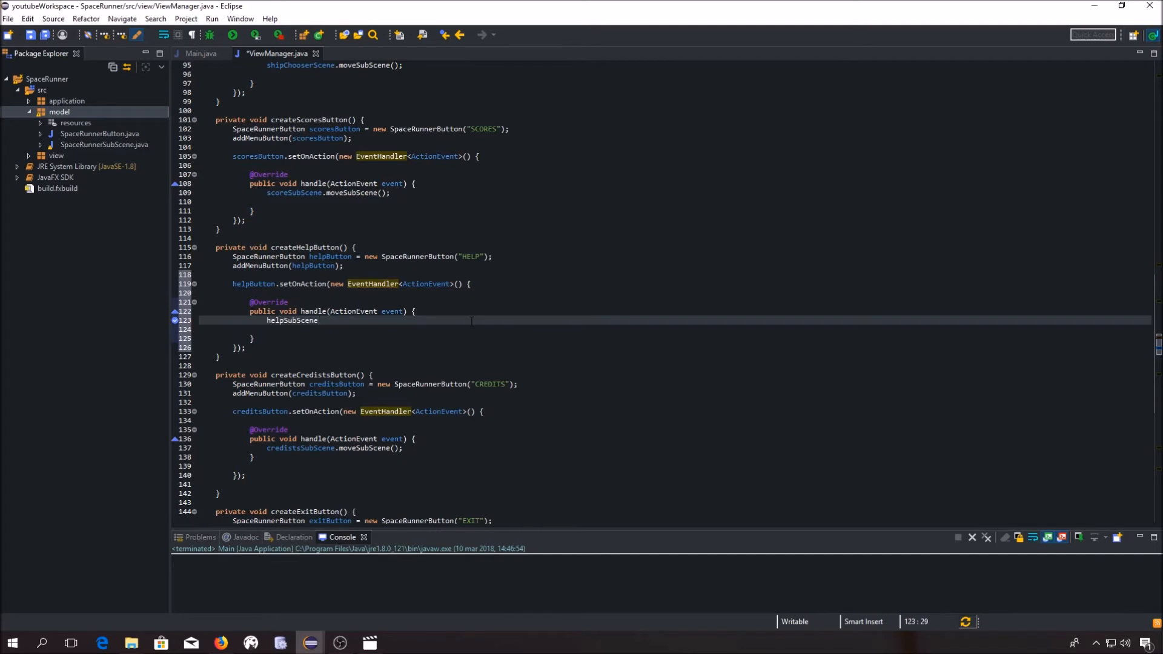
{"action": "type", "text": "moveSubScene();"}
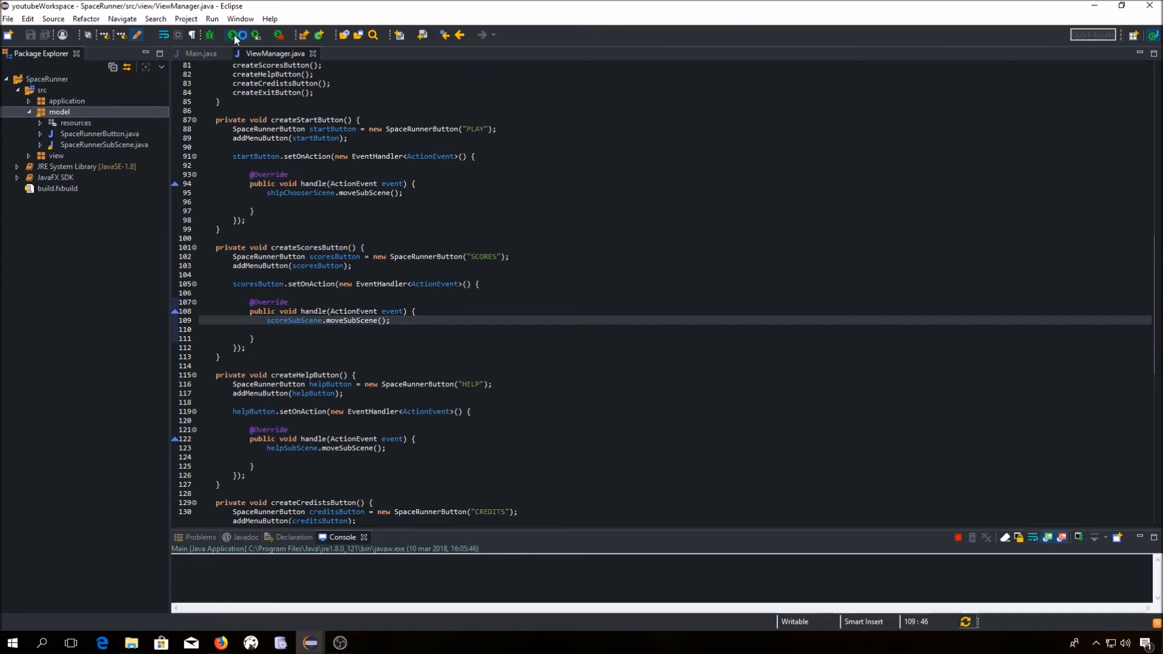
Launch Space Runner and click SCORES to slide the score subscene into view.
{"action": "left_click", "coordinate": [233, 35]}
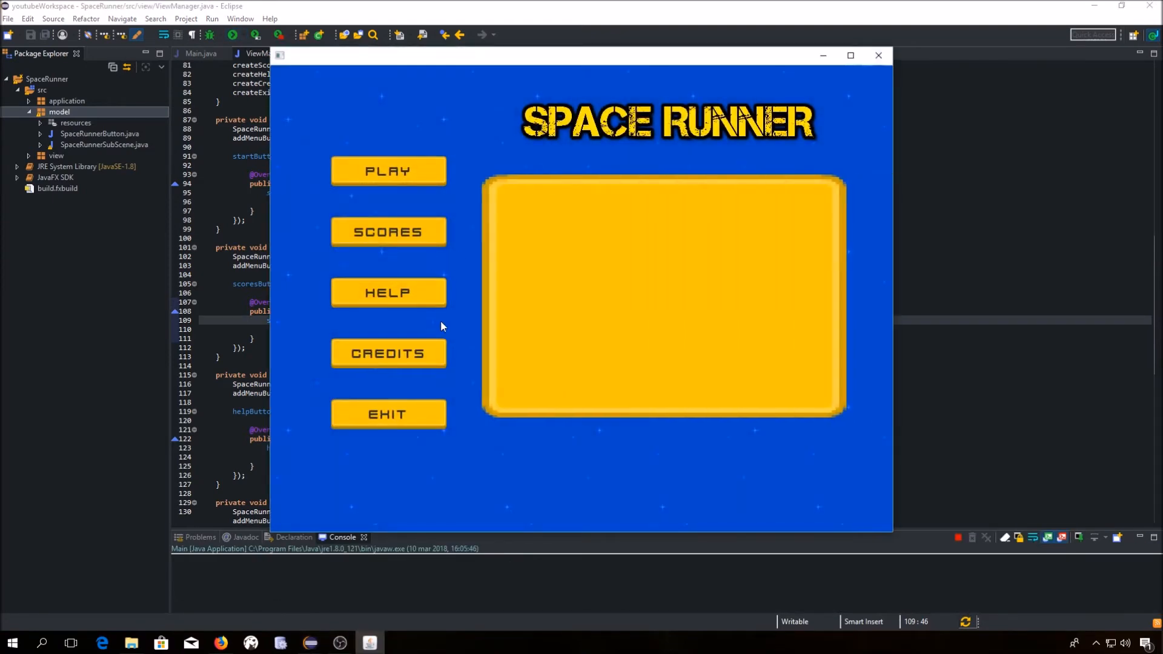
{"action": "mouse_move", "coordinate": [388, 292]}
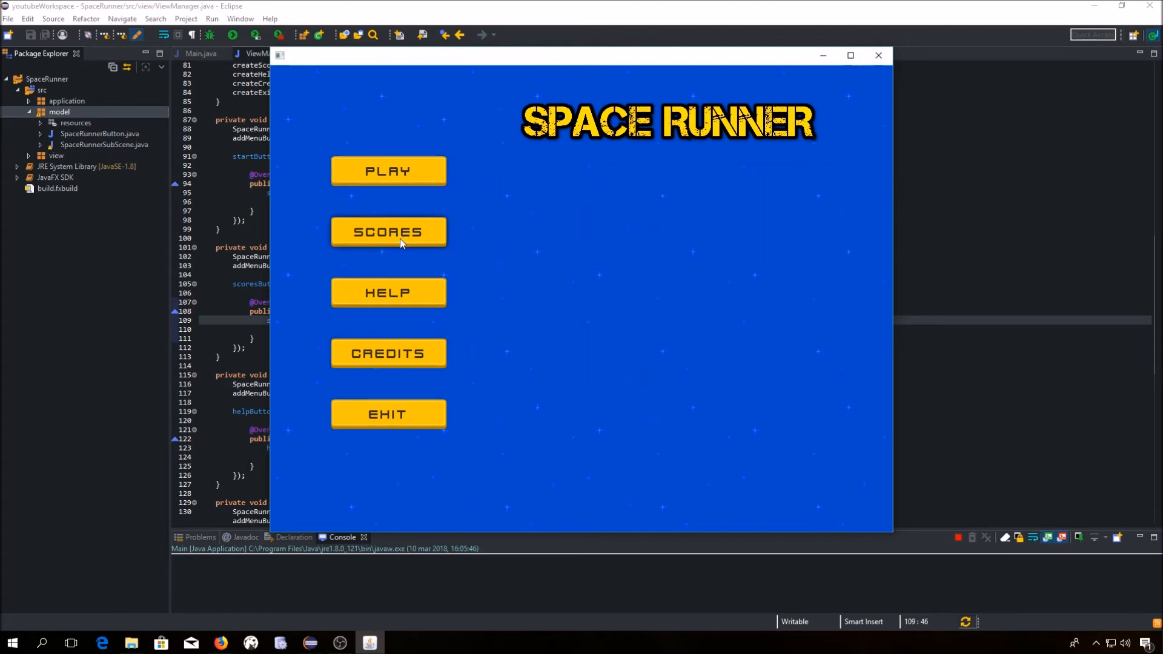
{"action": "left_click", "coordinate": [388, 232]}
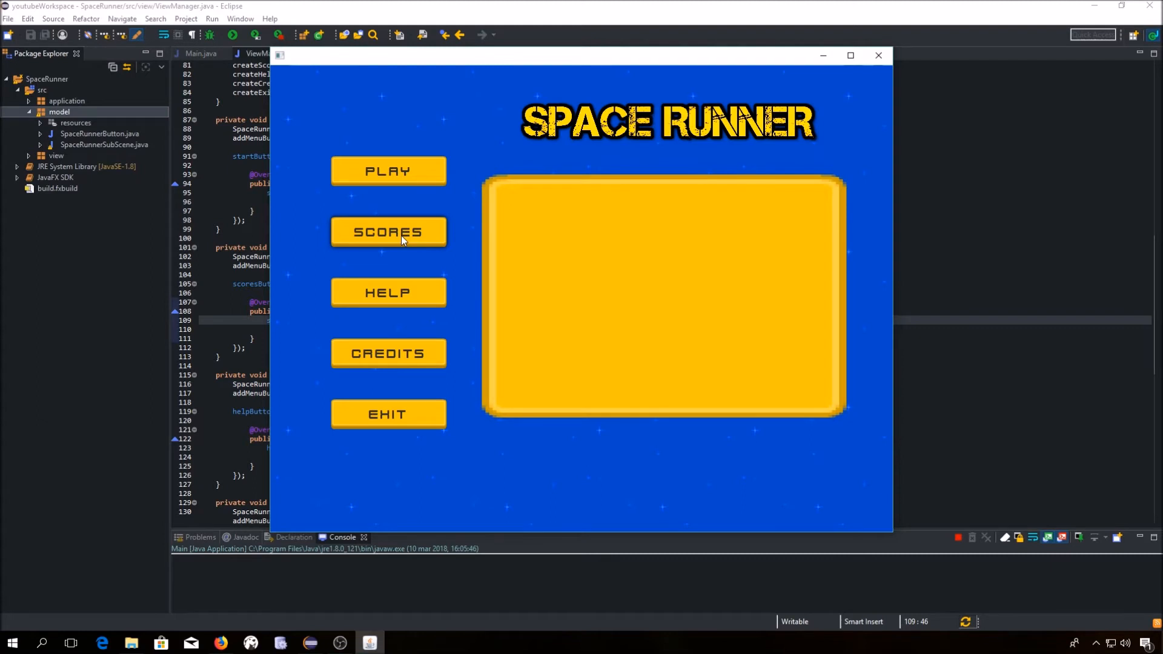
{"action": "mouse_move", "coordinate": [393, 205]}
{"action": "type", "text": "menuButtons = new ArrayList<>();"}
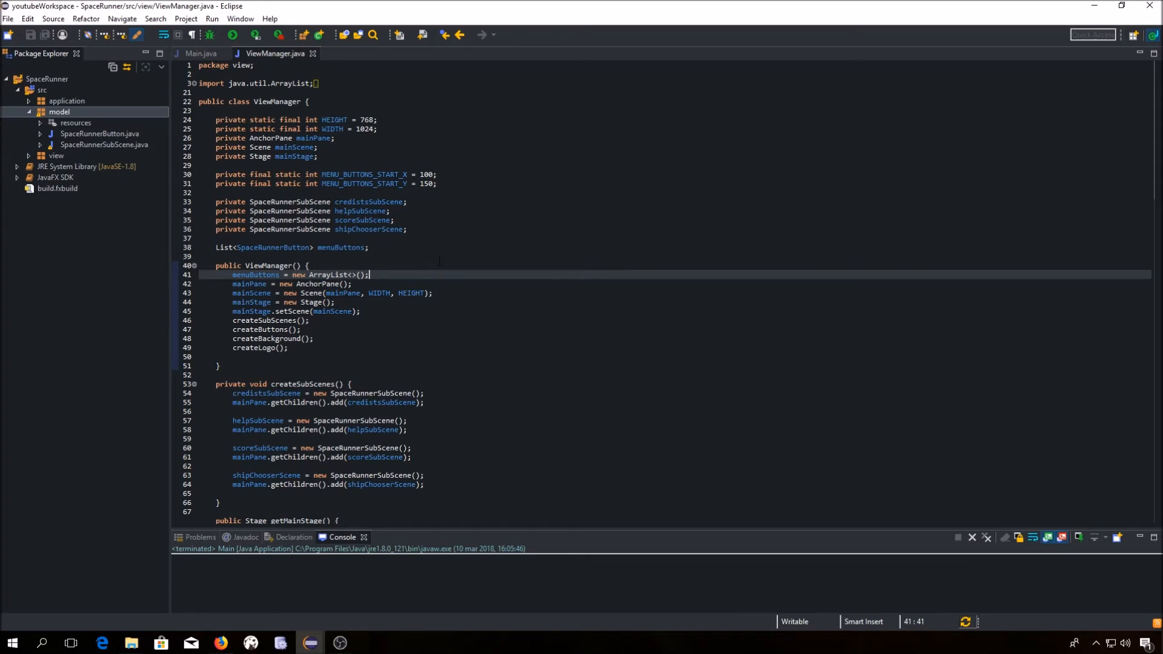
Declare a private SpaceRunnerSubScene field named sceneToHide below the subscene fields.
{"action": "key", "text": "enter"}
{"action": "type", "text": "private"}
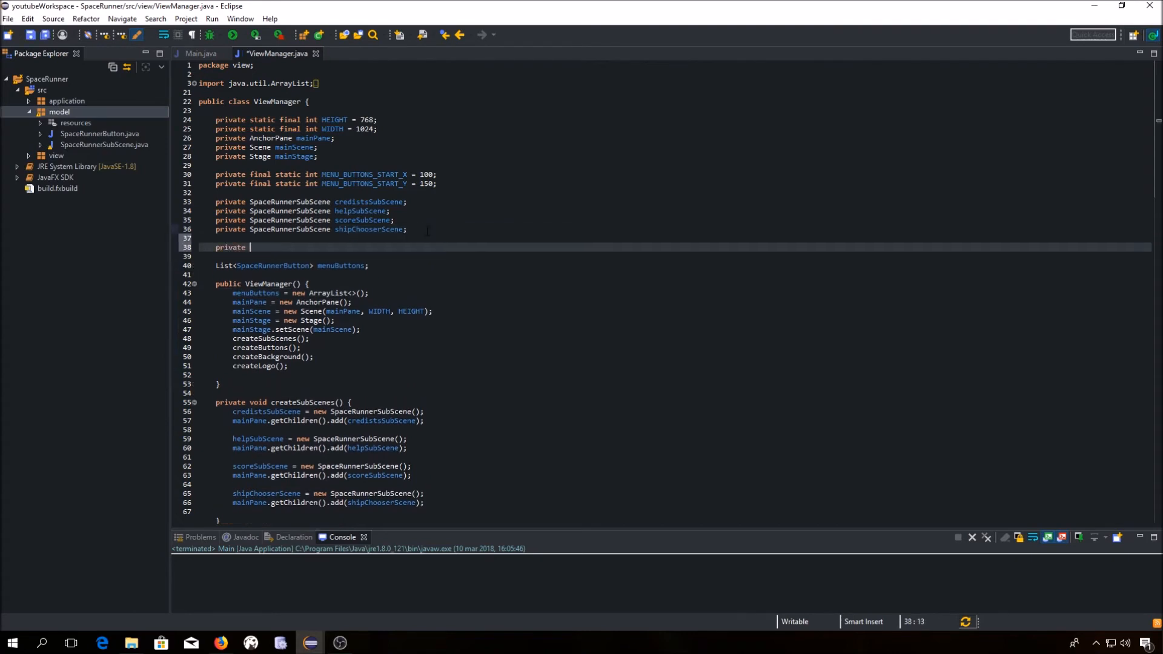
{"action": "type", "text": "SpaceRunnerSubScene"}
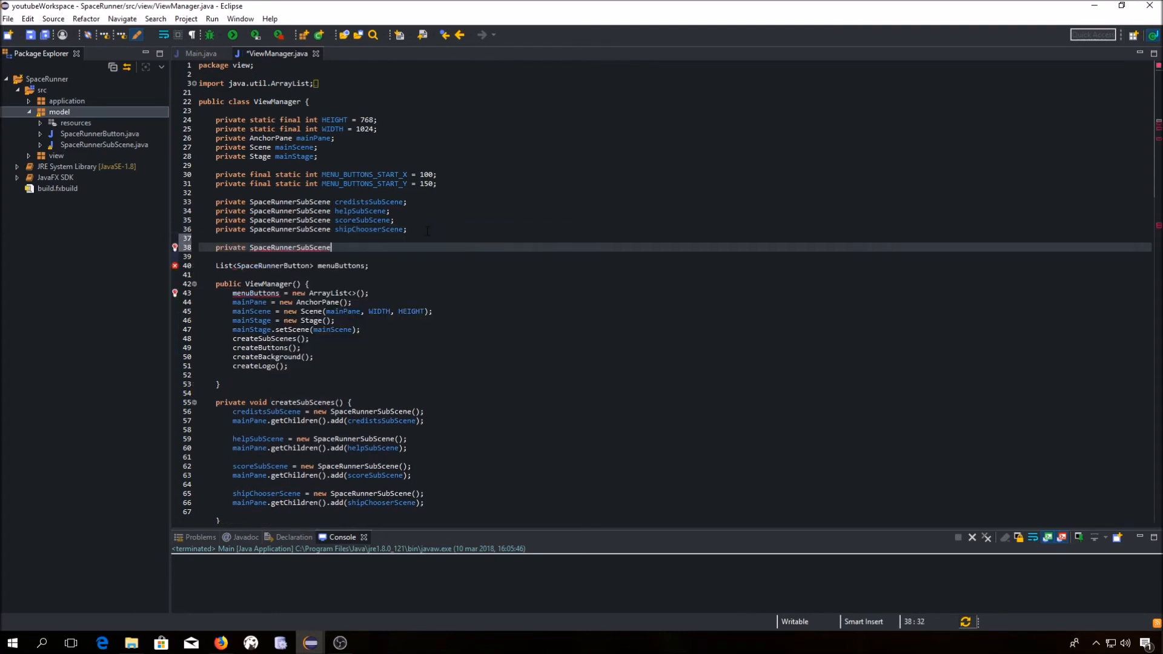
{"action": "type", "text": "sceneToHide;"}
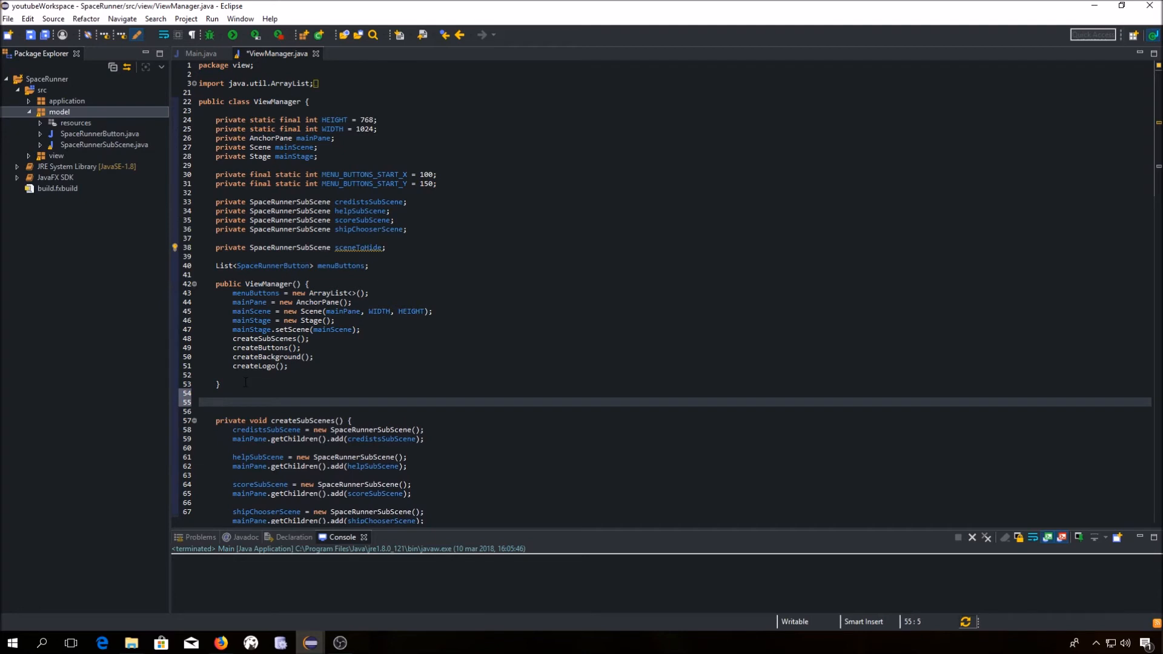
Create a private showSubScene(SpaceRunnerSubScene) method calling sceneToHide.moveSubScene() when sceneToHide is set.
{"action": "left_click", "coordinate": [215, 400]}
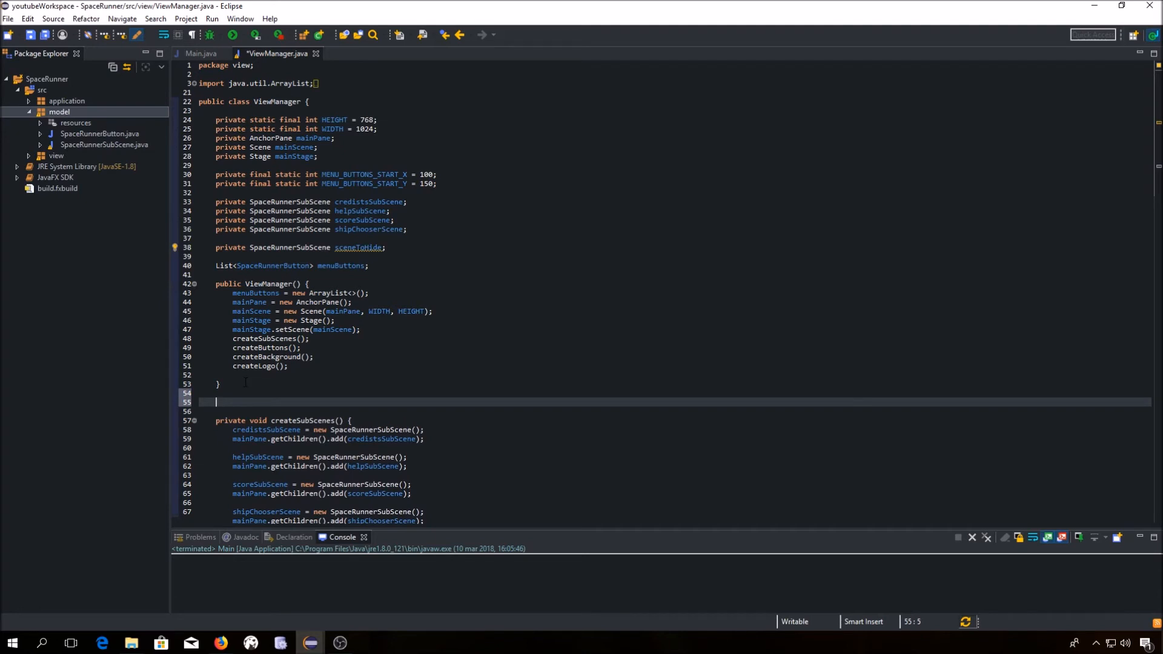
{"action": "type", "text": "private void"}
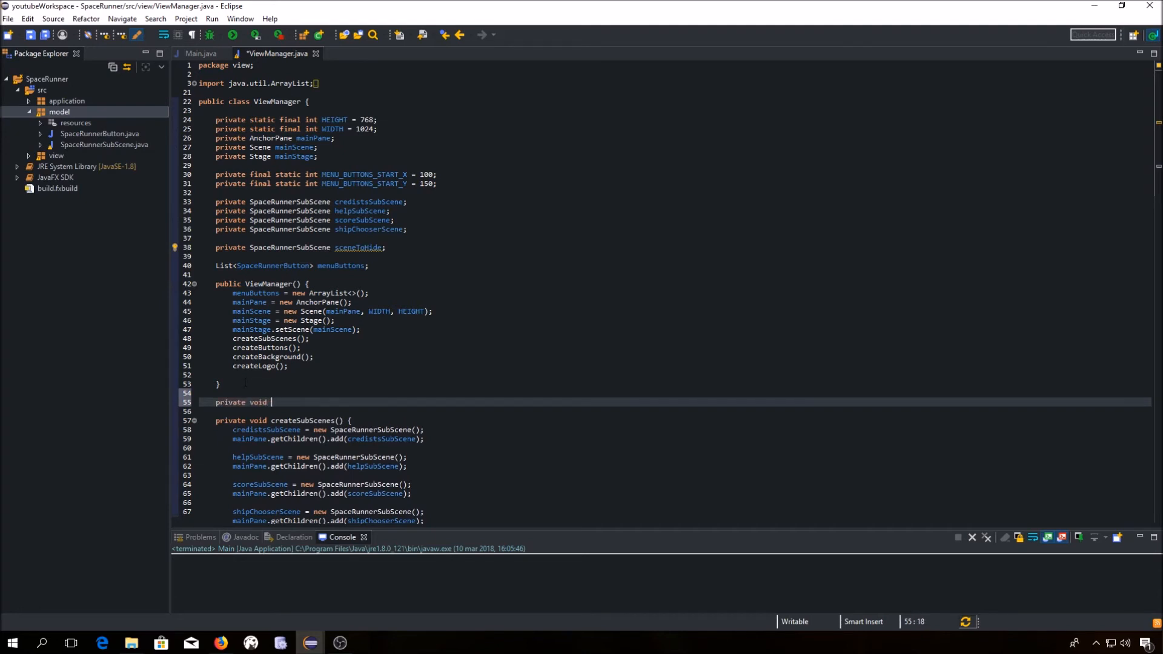
{"action": "type", "text": "showSubScene()"}
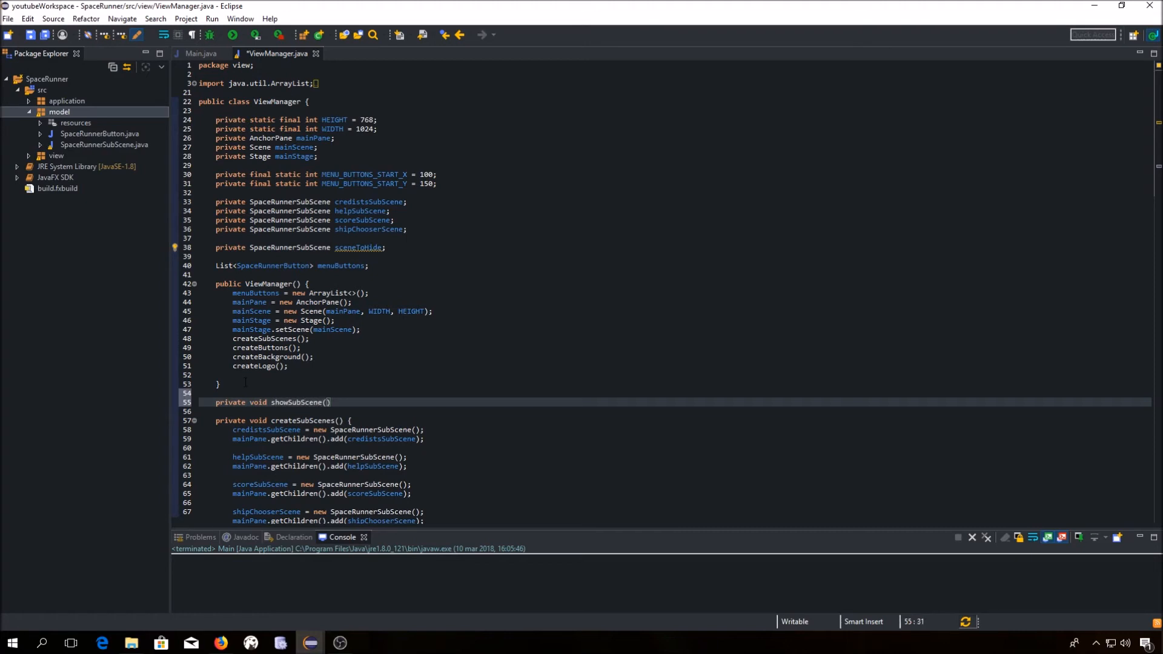
{"action": "type", "text": "SRSS"}
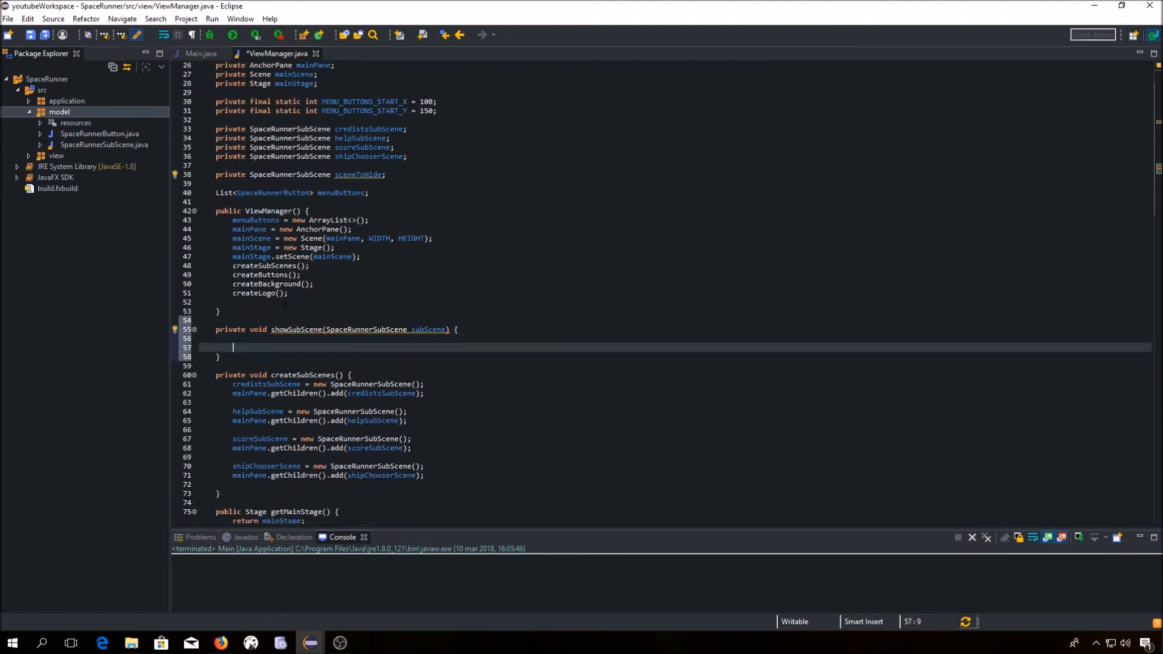
{"action": "type", "text": "if("}
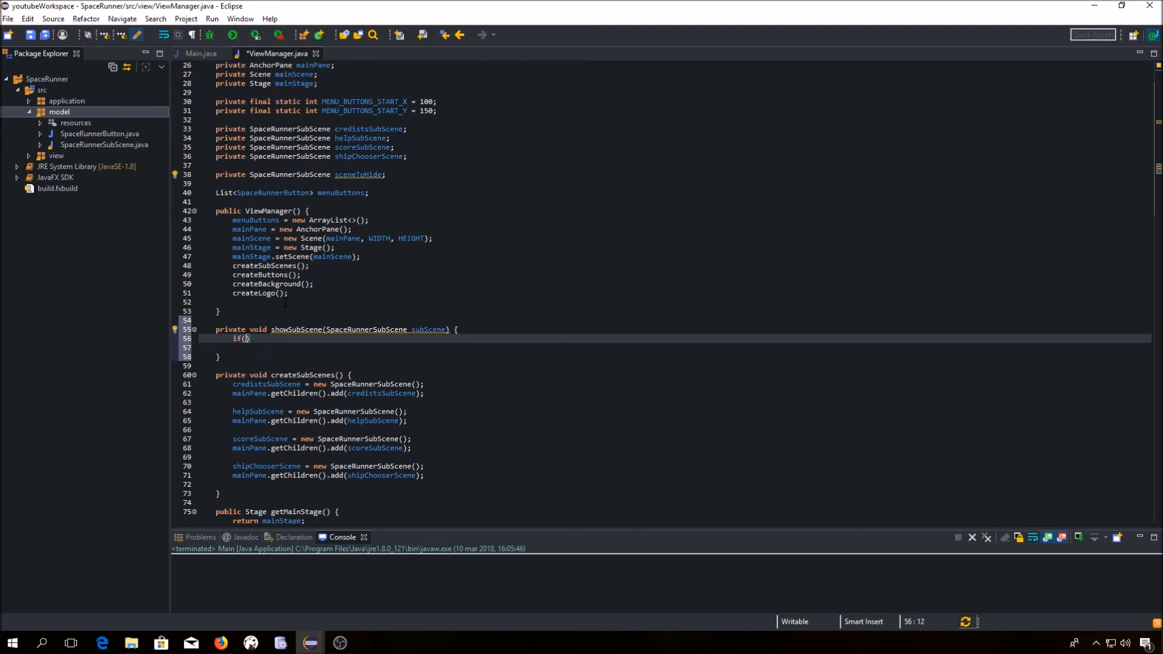
{"action": "type", "text": "sceneToHide != null"}
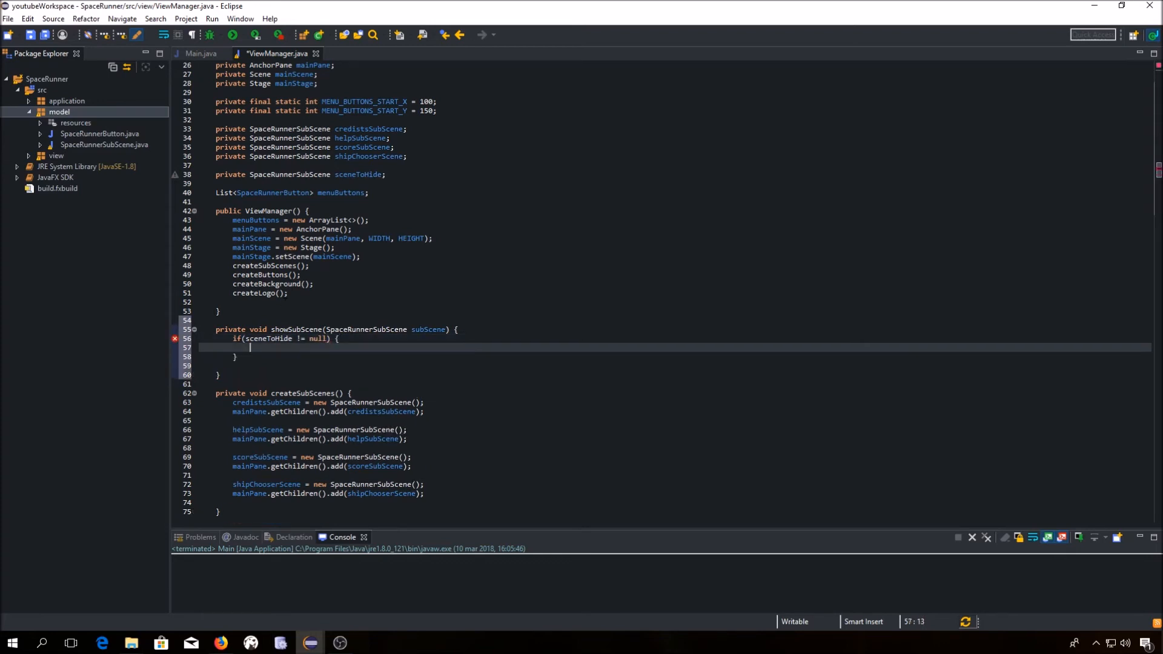
{"action": "type", "text": "sTH"}
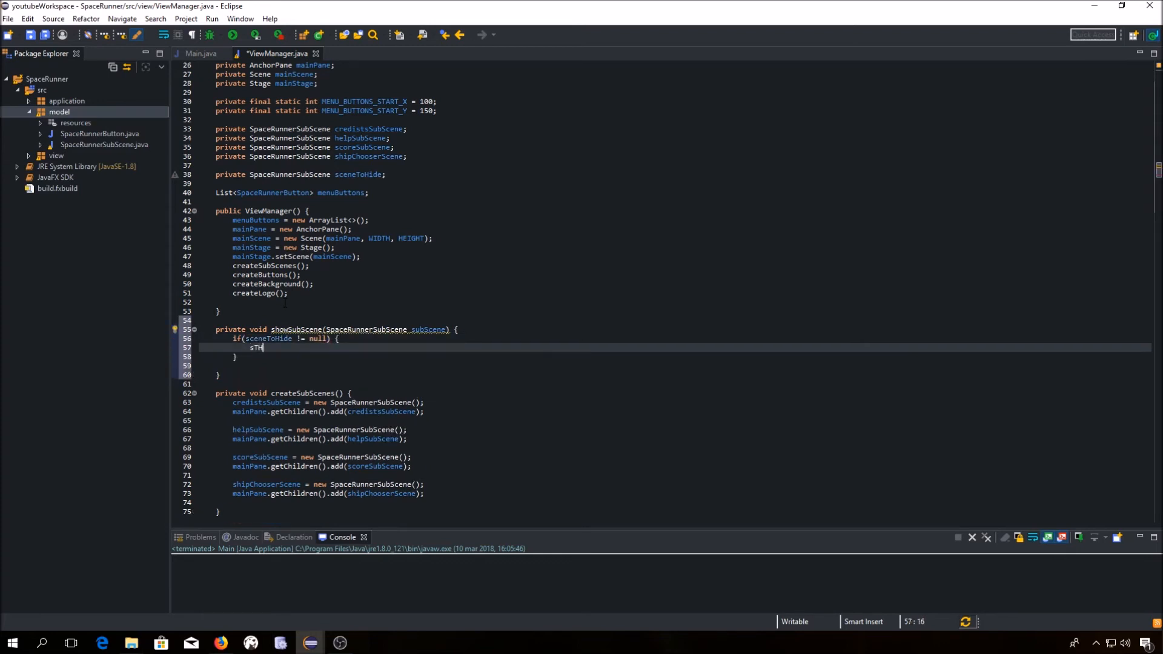
{"action": "type", "text": "sceneToHide.M"}
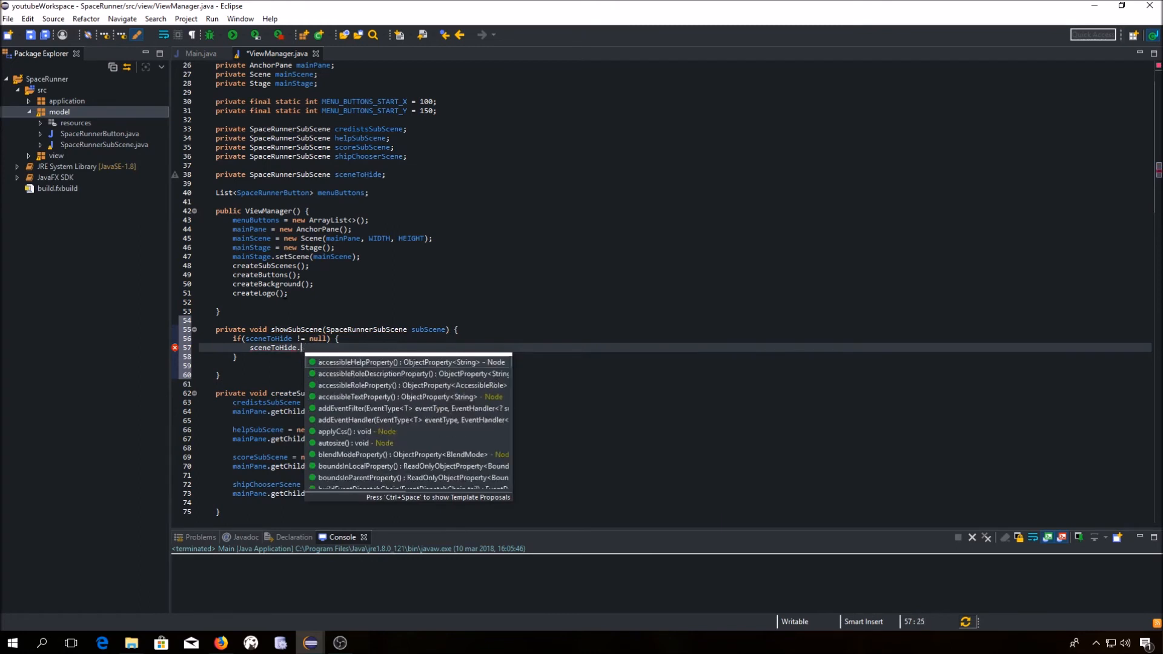
{"action": "type", "text": "moveSubScene();"}
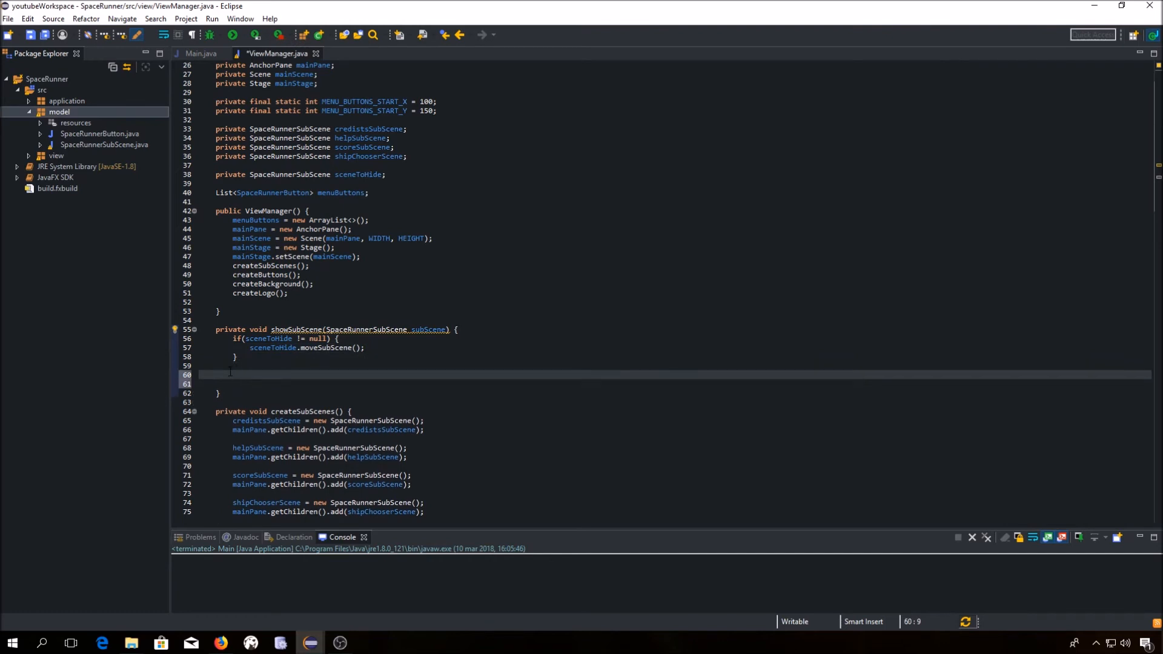
Finish showSubScene by moving in the given subScene and assigning it to sceneToHide.
{"action": "type", "text": "subScene"}
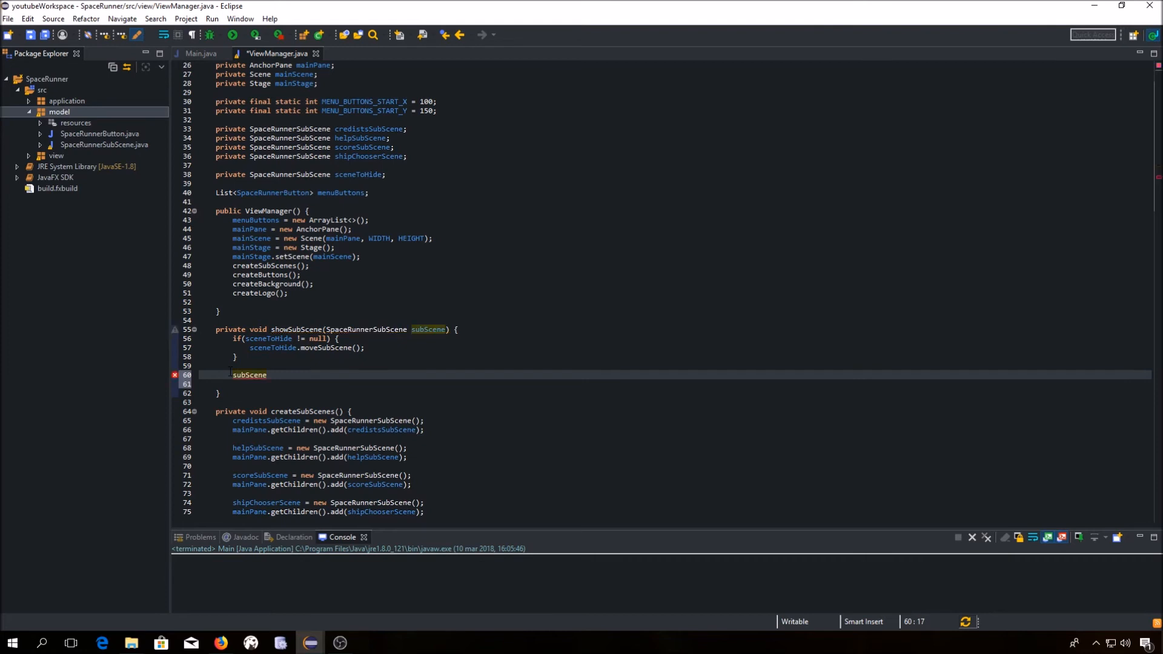
{"action": "type", "text": ".moveSubScene();"}
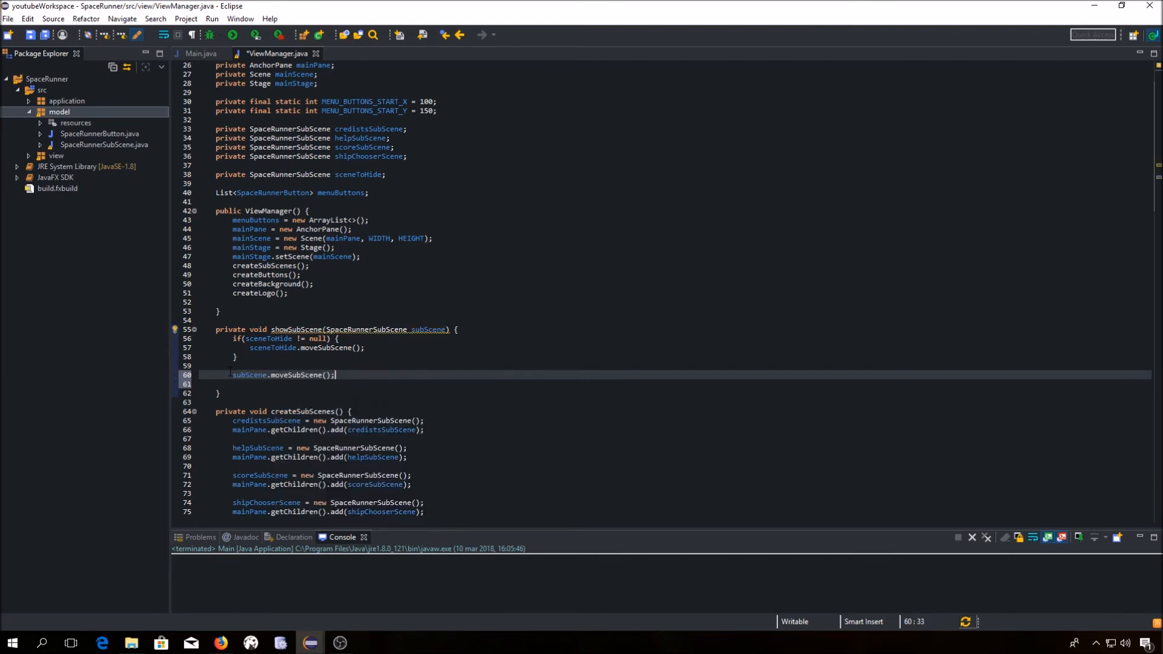
{"action": "type", "text": "sT"}
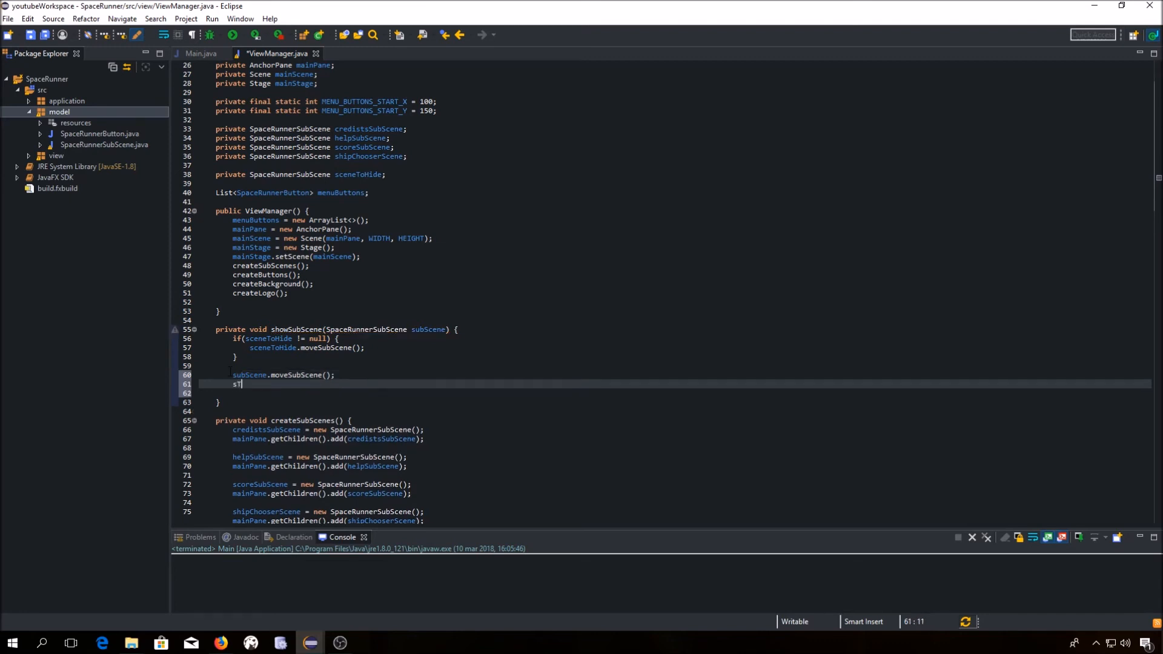
{"action": "type", "text": "ceneToHide = sub"}
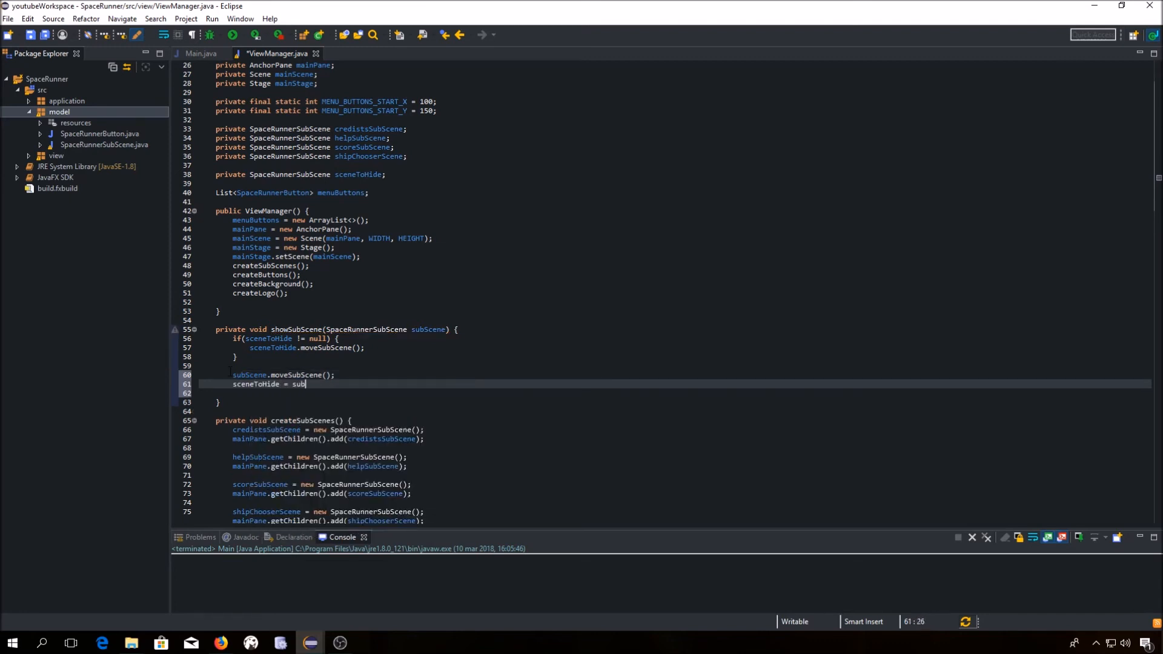
{"action": "type", "text": "Scene;"}
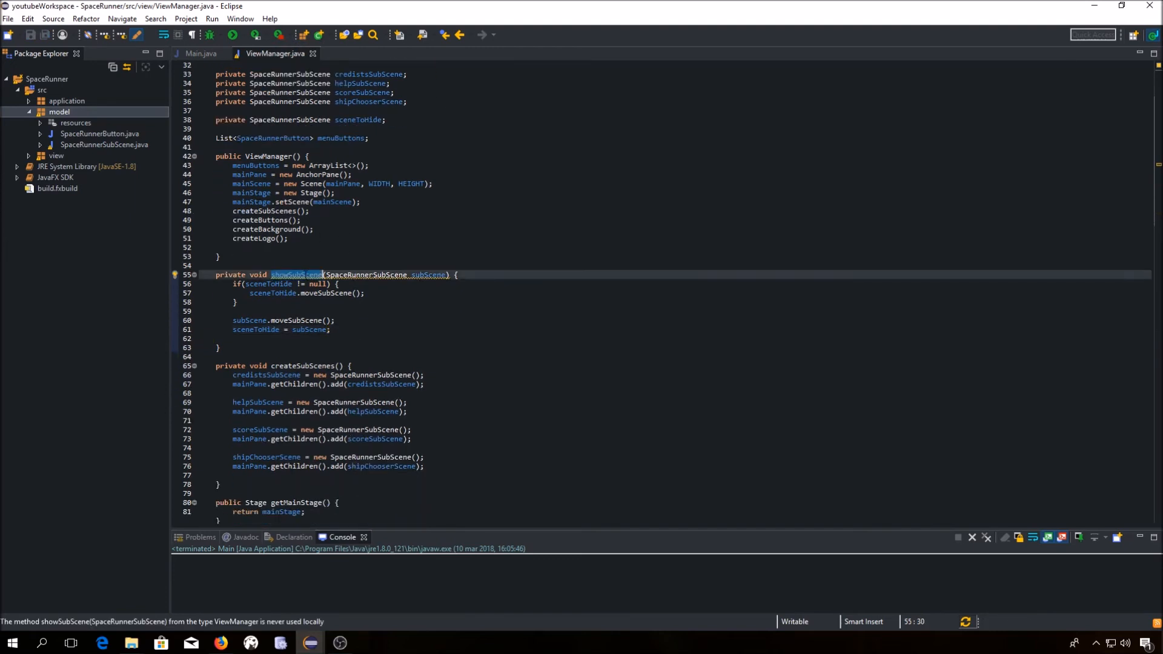
Switch the PLAY, SCORES, HELP and CREDITS handlers to showSubScene with their own subscenes.
{"action": "scroll", "scroll_direction": "down", "scroll_amount": 3}
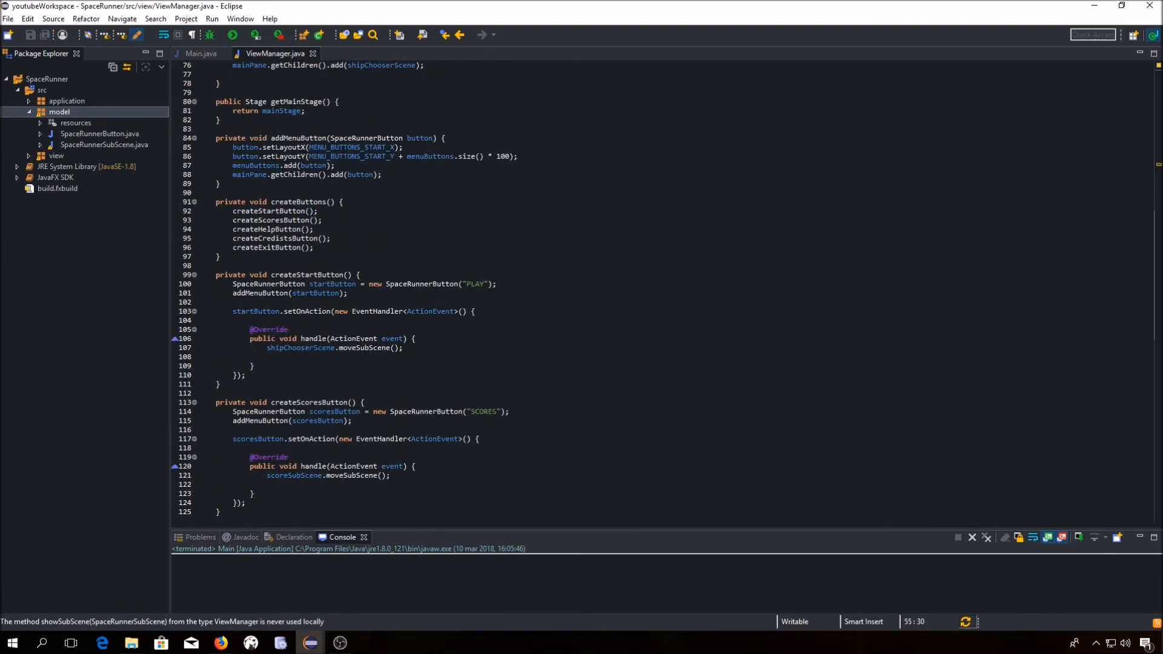
{"action": "type", "text": "showSubScene(scoreSubScene"}
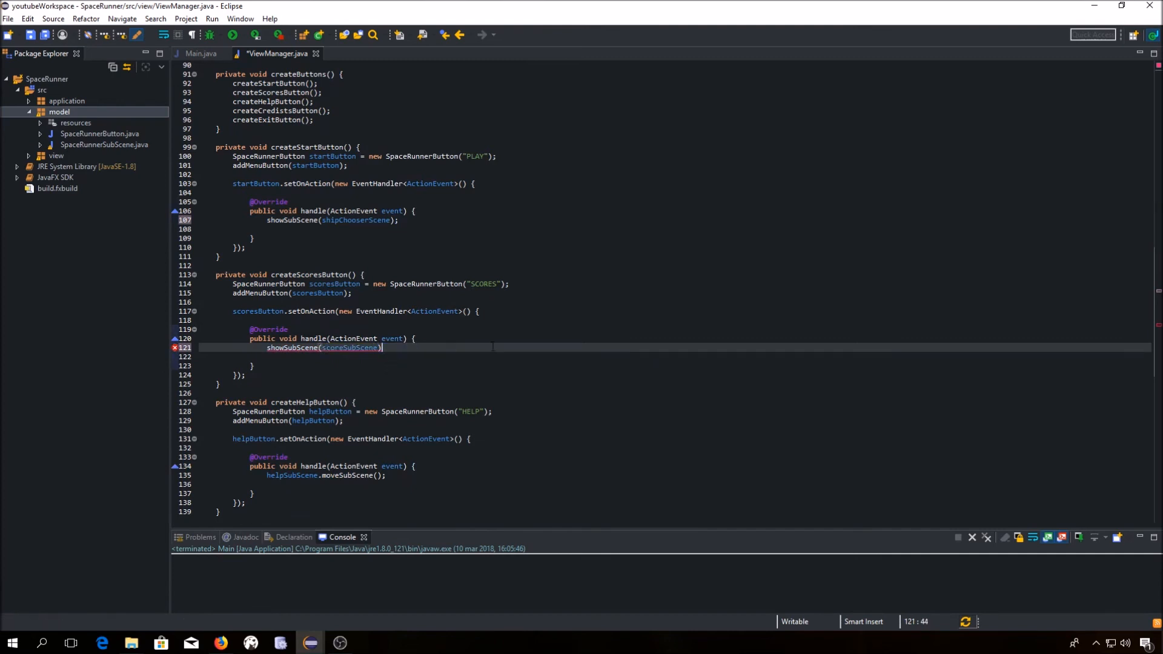
{"action": "type", "text": ";"}
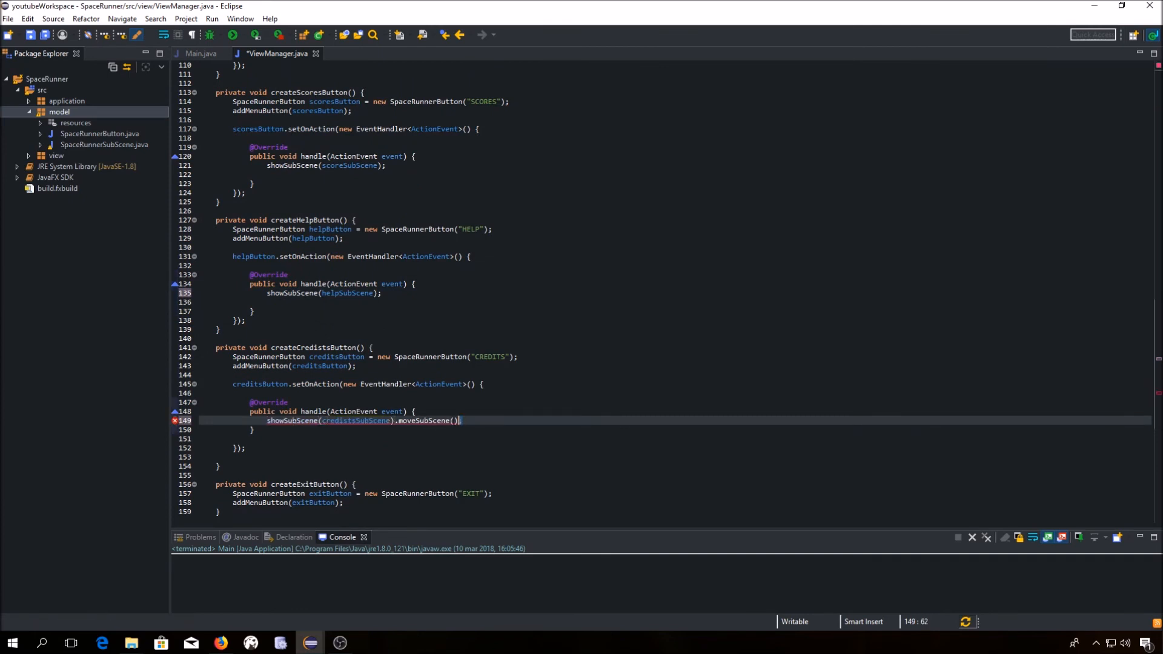
{"action": "key", "text": "BackSpace"}
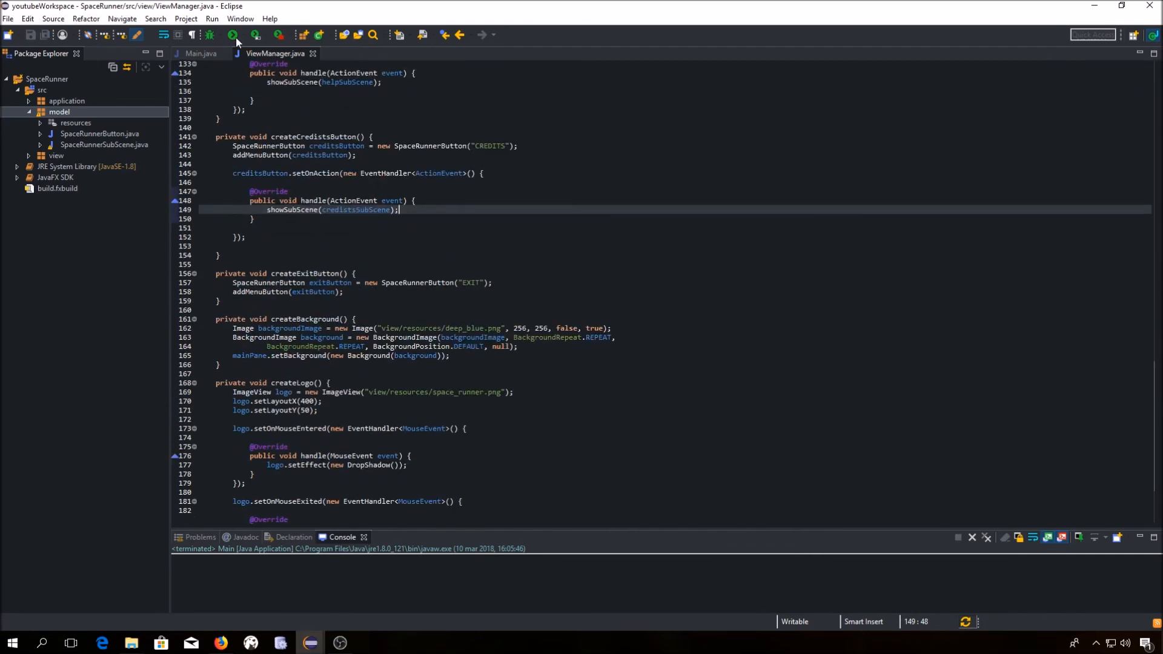
{"action": "left_click", "coordinate": [232, 35]}
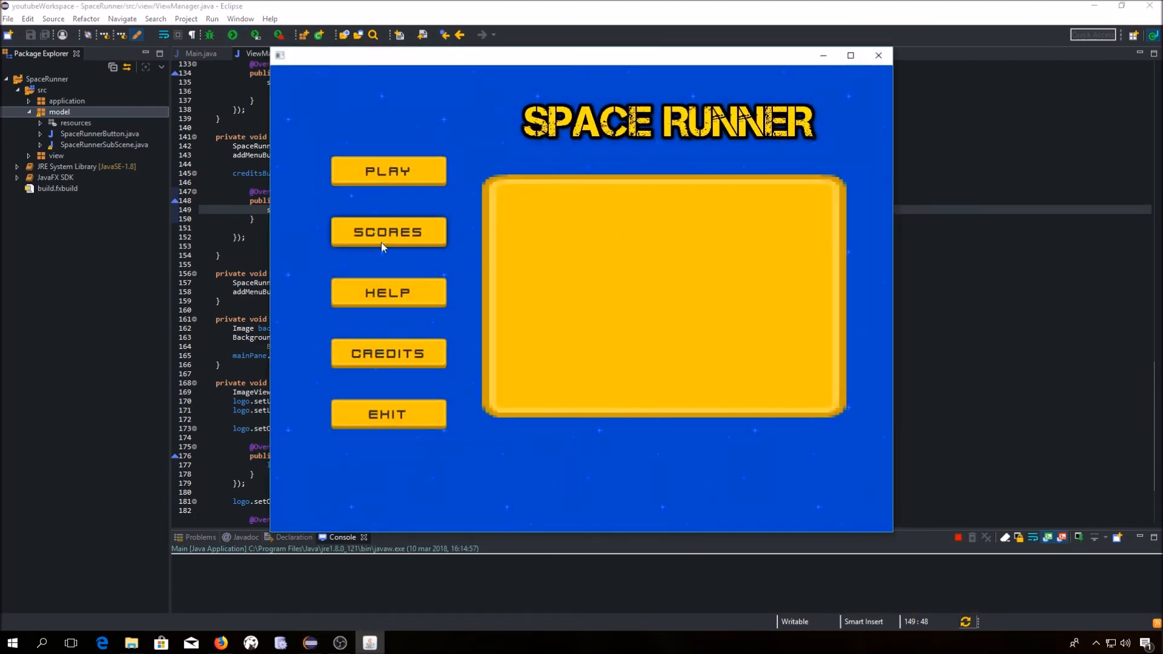
{"action": "mouse_move", "coordinate": [397, 320]}
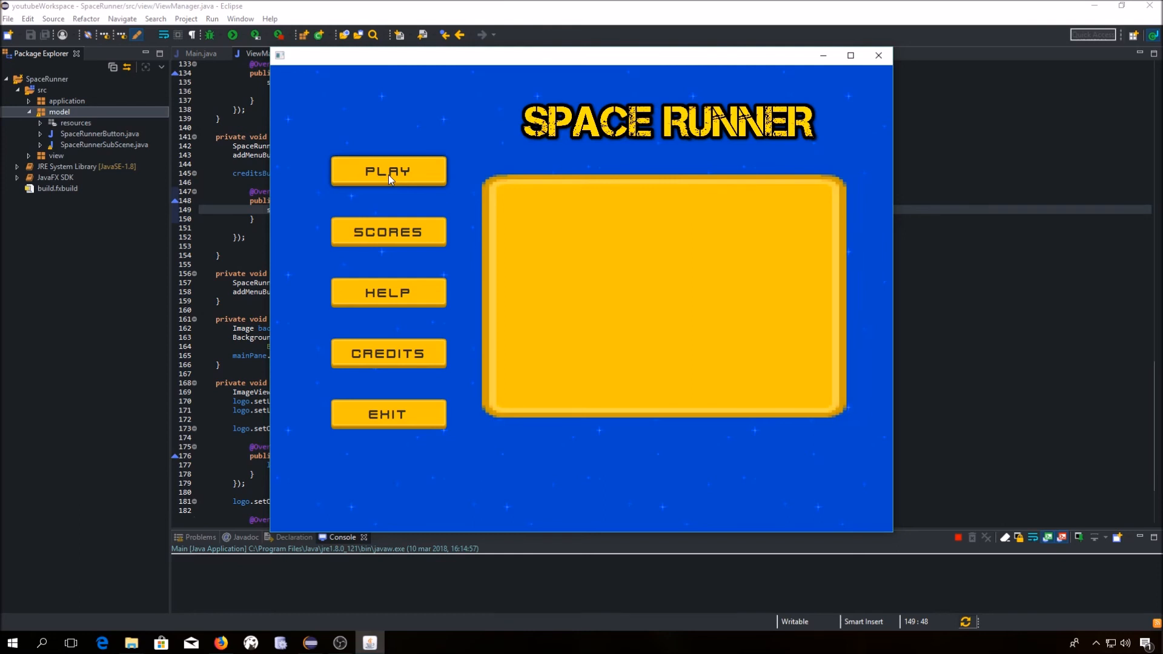
{"action": "mouse_move", "coordinate": [394, 428]}
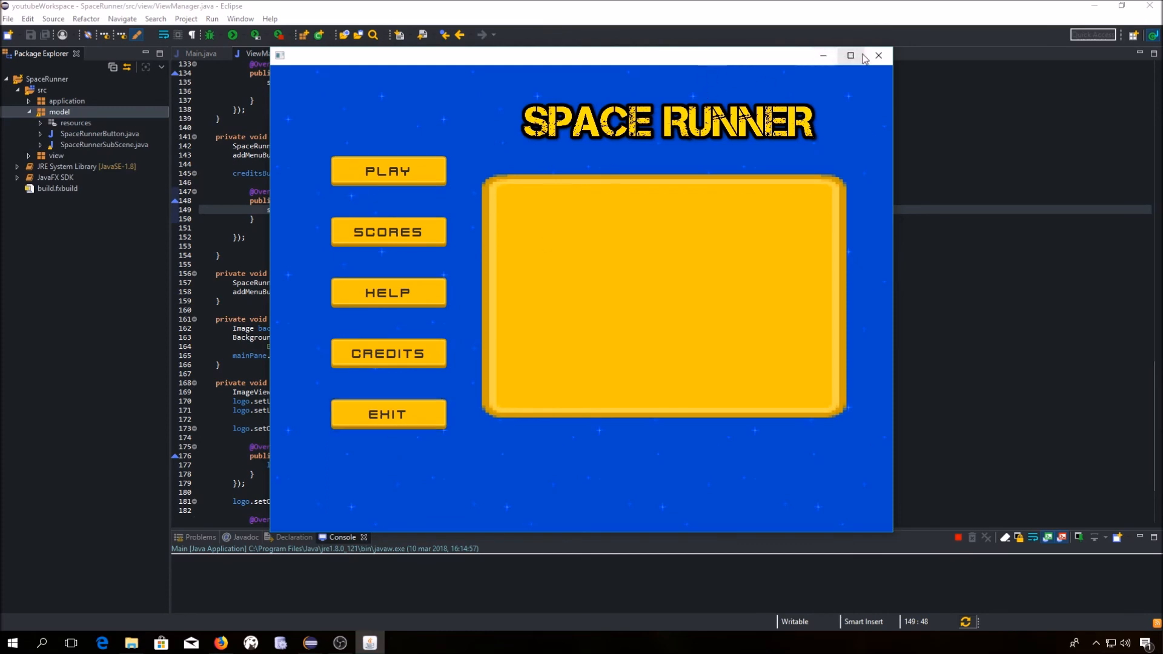
{"action": "left_click", "coordinate": [879, 55]}
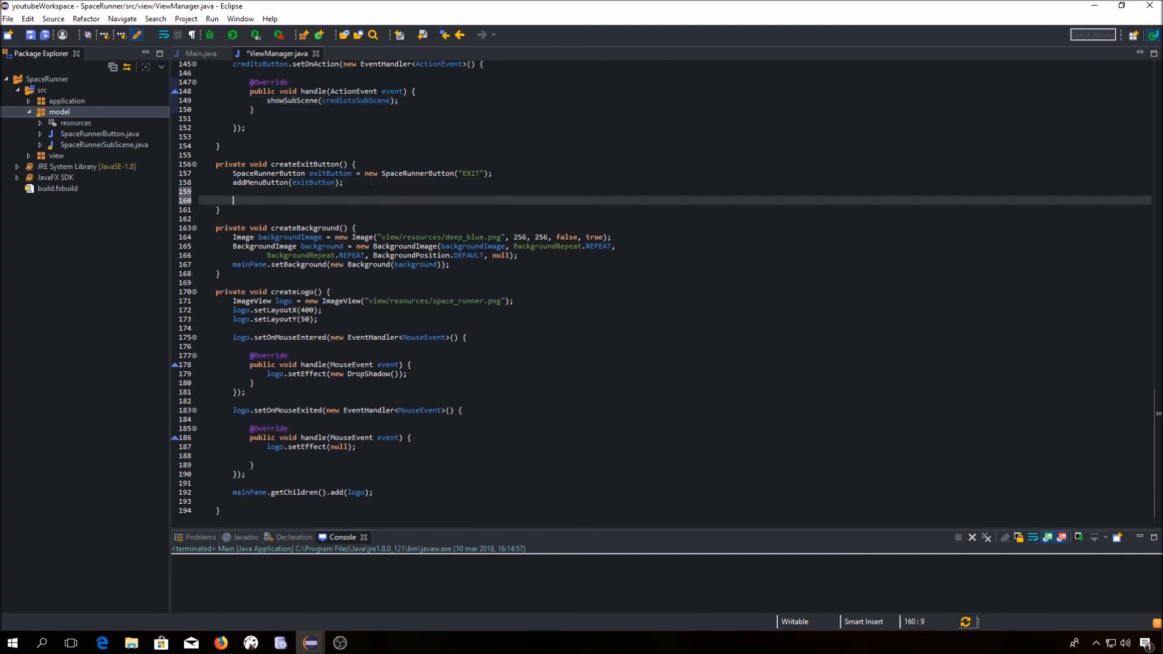
Add an exitButton handler calling mainStage.close(), then run Space Runner again.
{"action": "type", "text": "exitButton"}
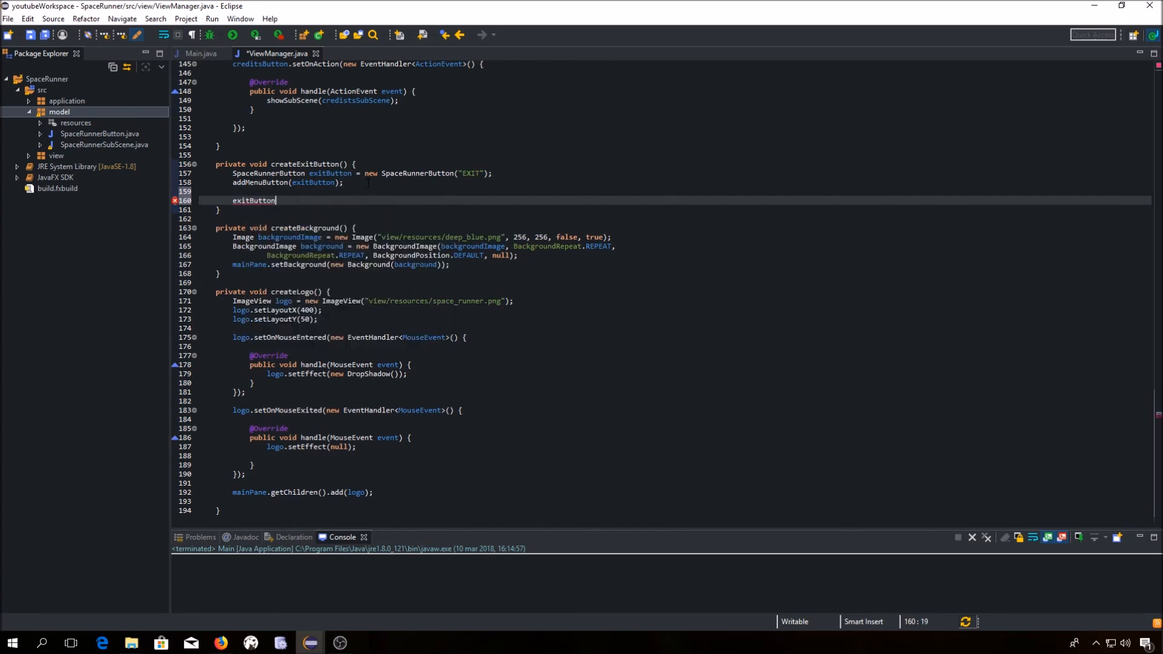
{"action": "type", "text": ".sOA"}
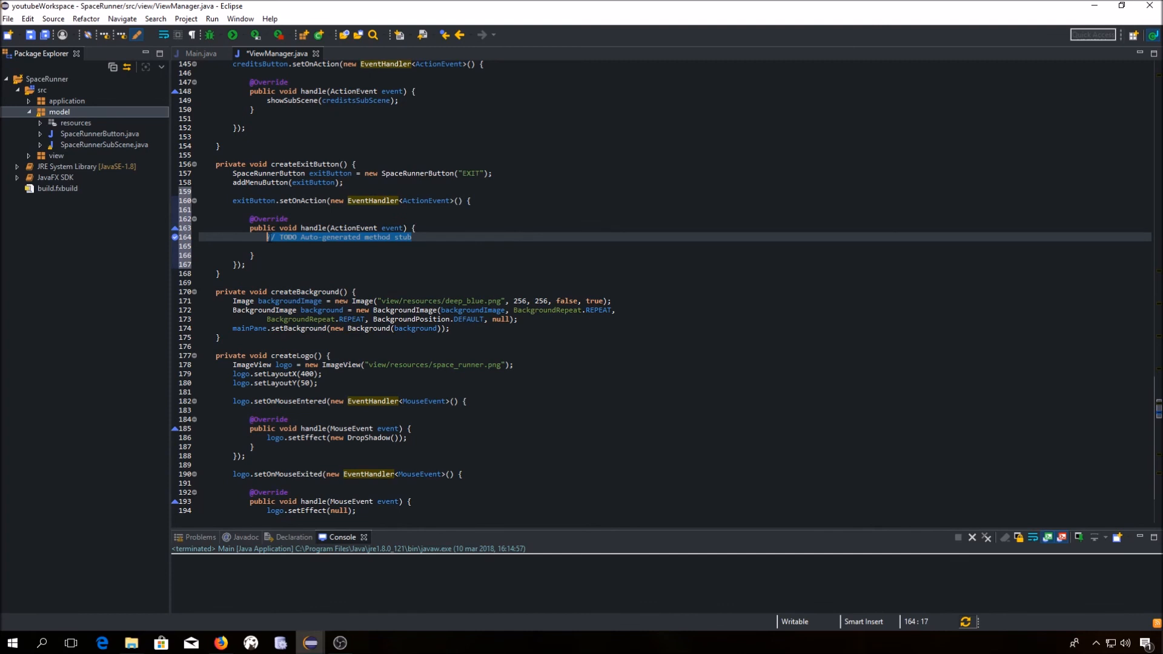
{"action": "key", "text": "Delete"}
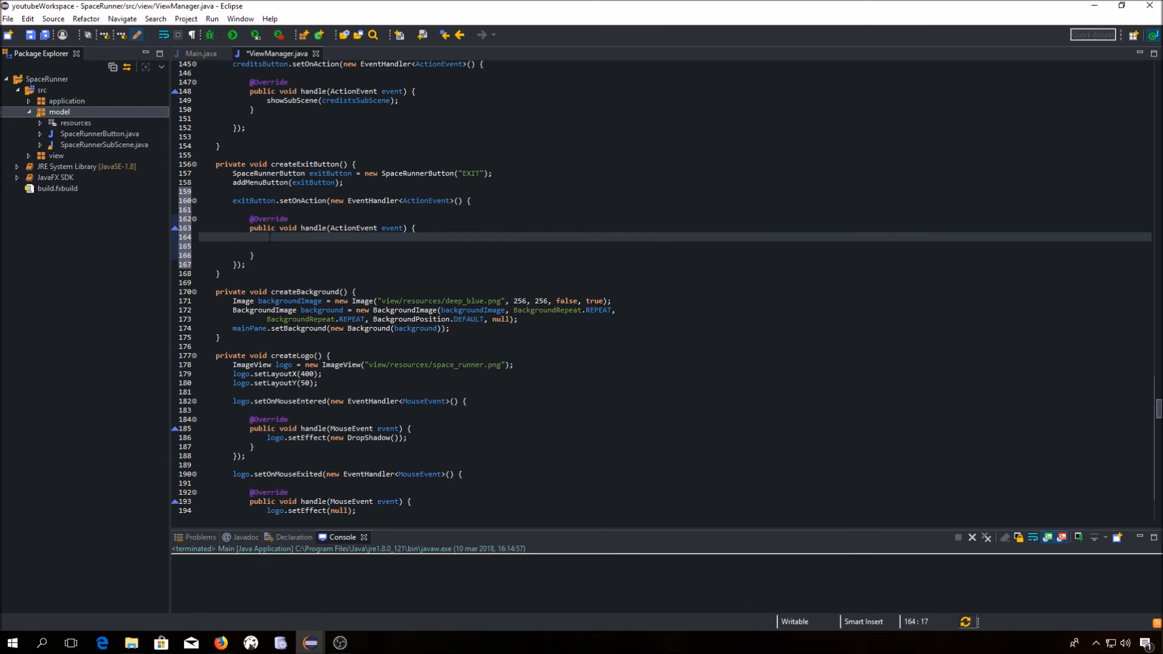
{"action": "type", "text": "Sta"}
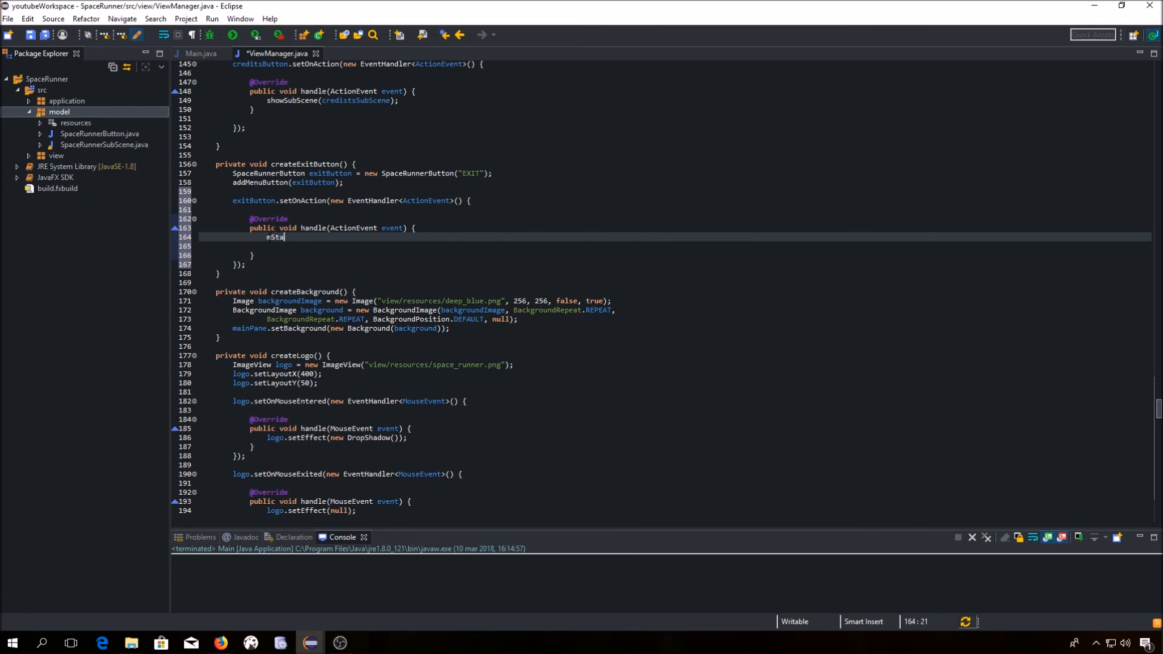
{"action": "type", "text": "ainStage.close();"}
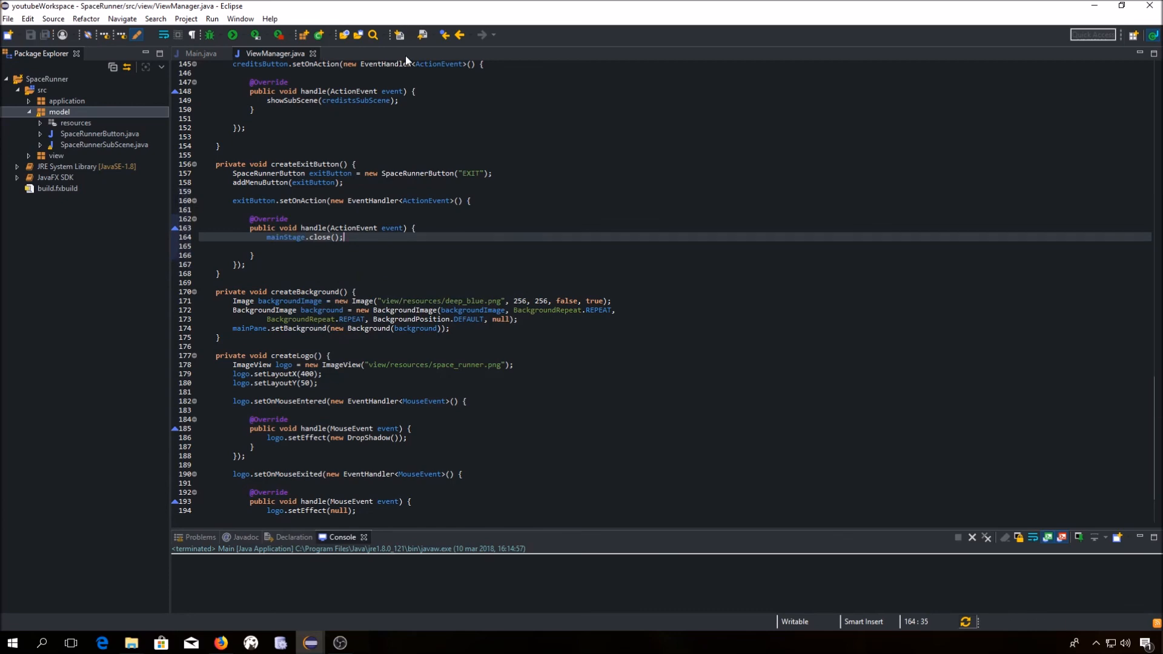
{"action": "left_click", "coordinate": [231, 35]}
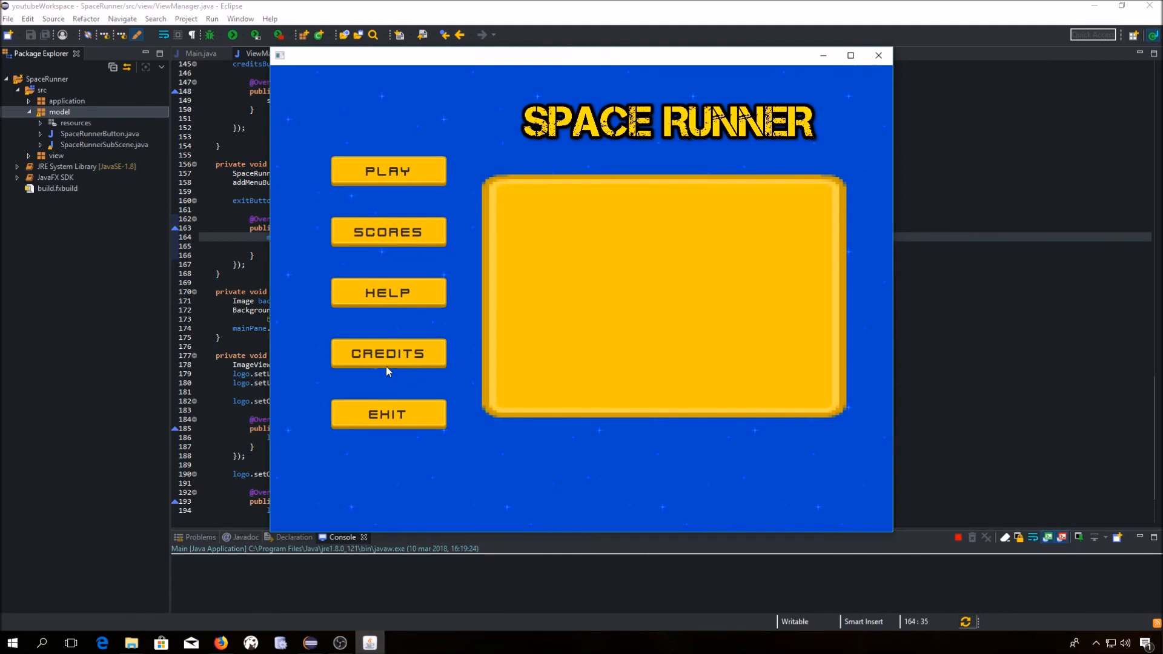
{"action": "left_click", "coordinate": [387, 413]}
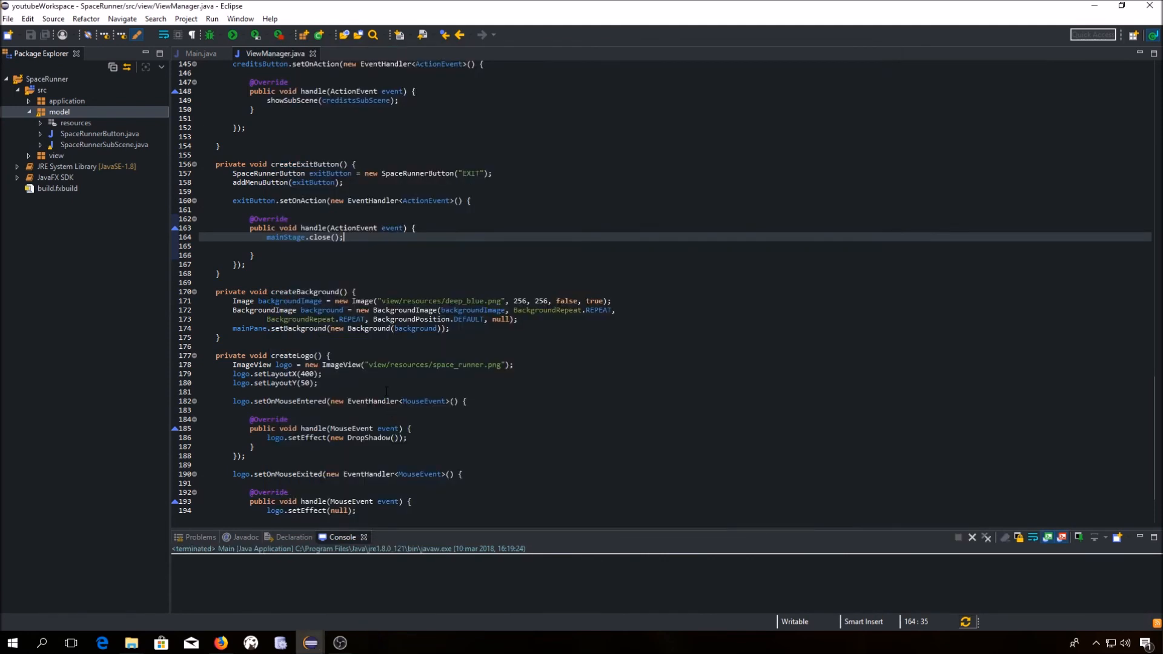